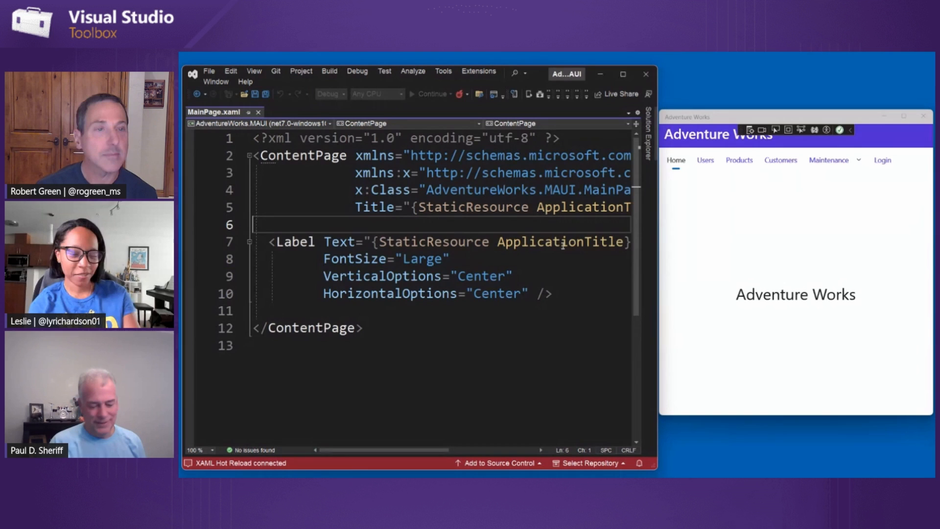
# - Put a <Border> tag above MainPage.xaml's title Label and a closing tag below it
pyautogui.press('enter')
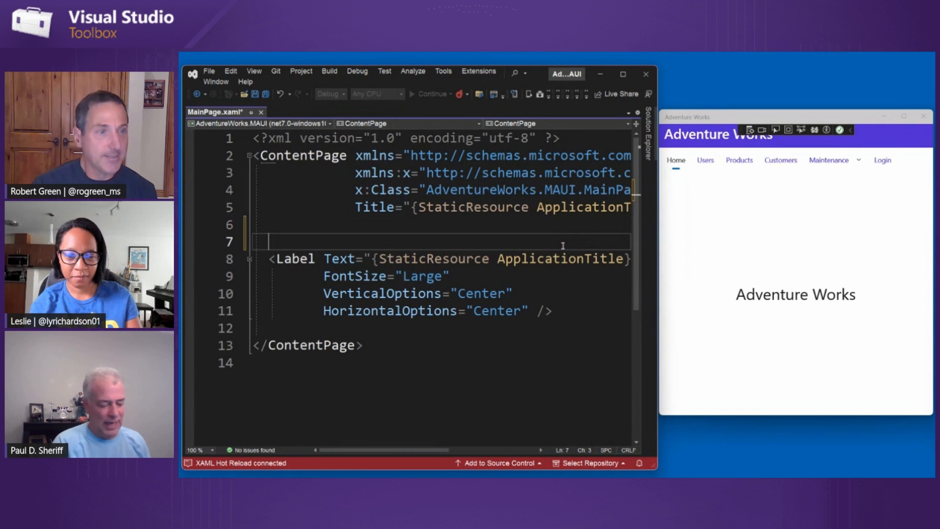
pyautogui.write('<Border>')
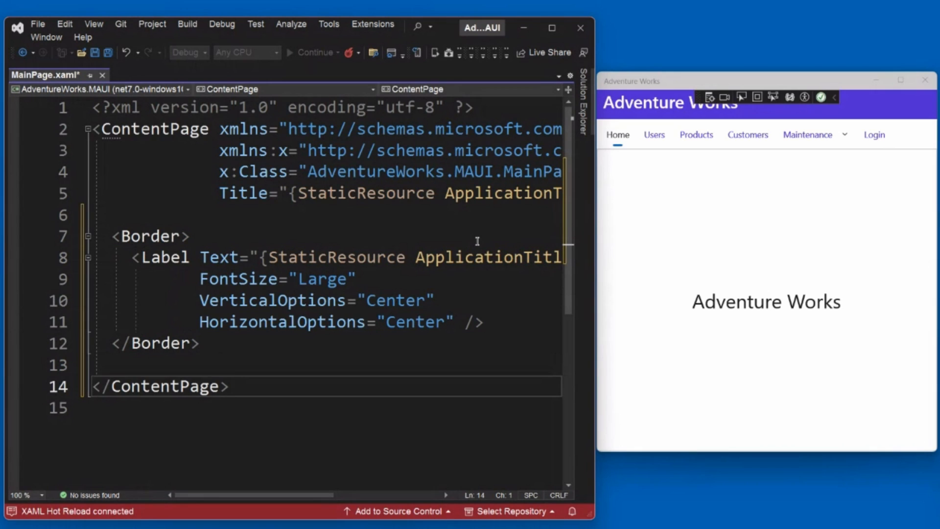
pyautogui.click(156, 386)
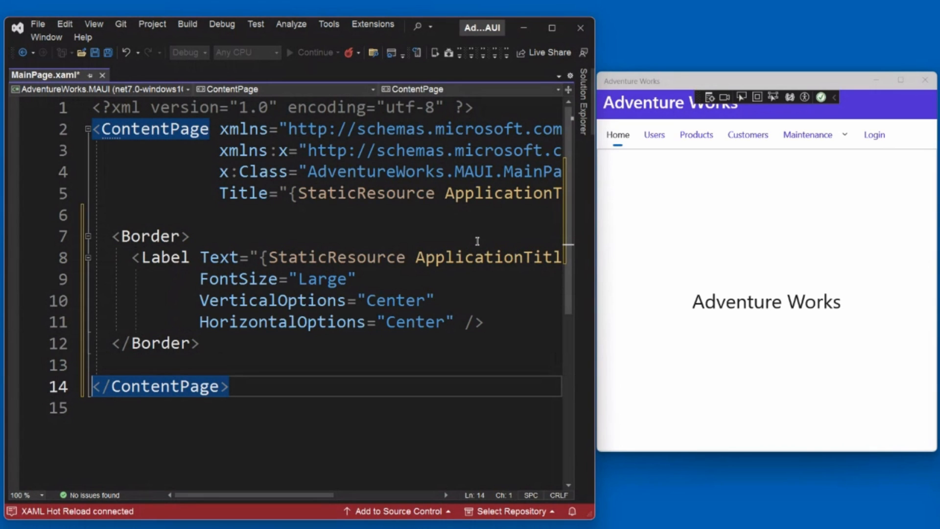
pyautogui.moveTo(841, 253)
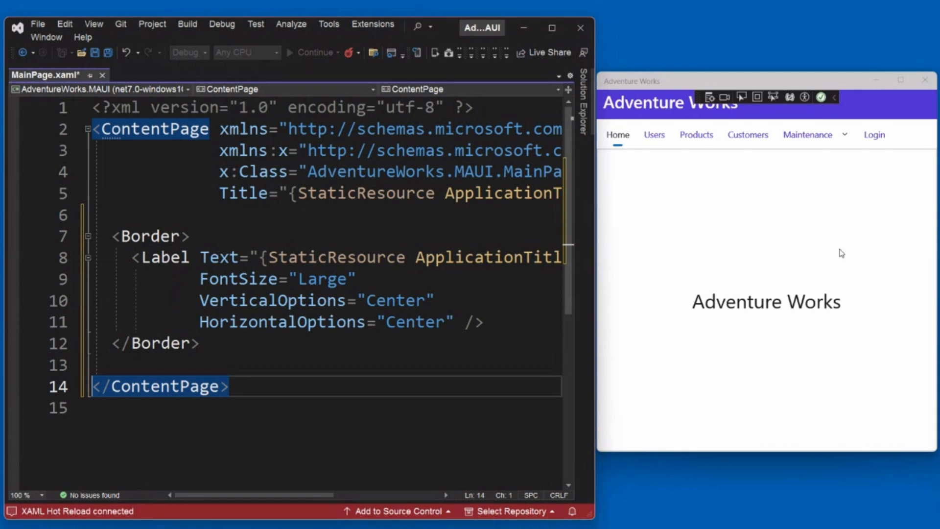
pyautogui.click(150, 236)
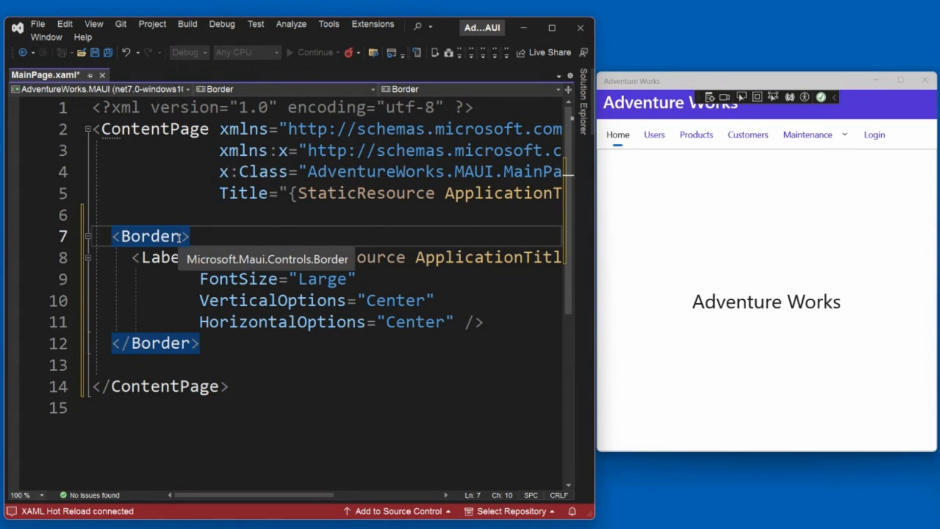
# - Give the title Border Stroke="Black" and a StrokeThickness attribute
pyautogui.write('Stok')
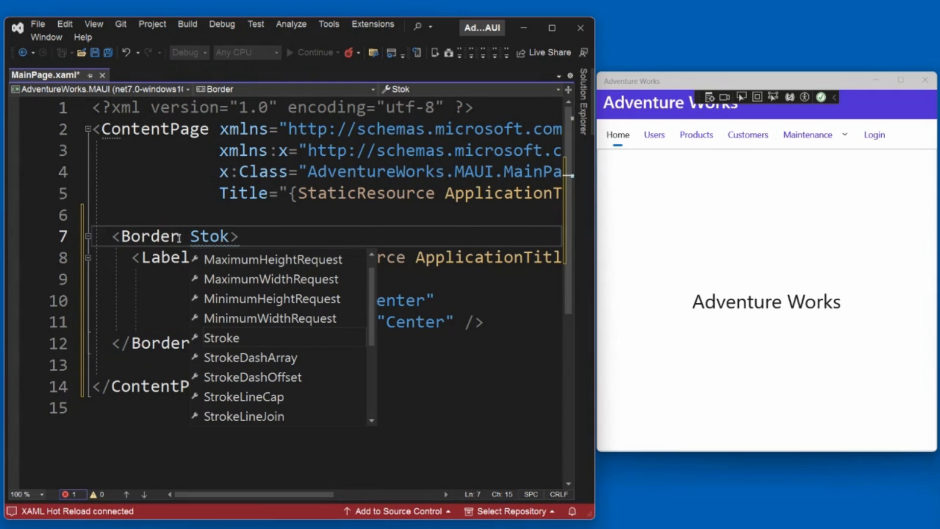
pyautogui.write('Stroke="Black')
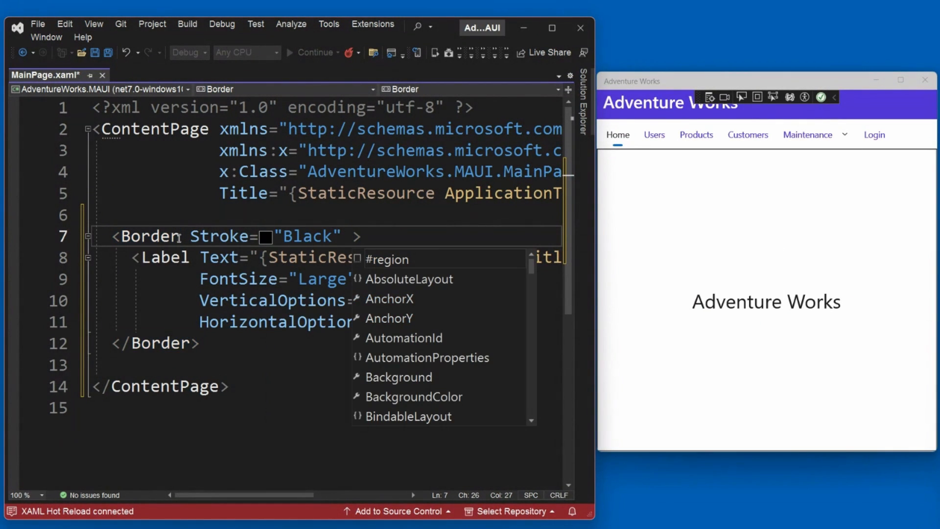
pyautogui.write('St')
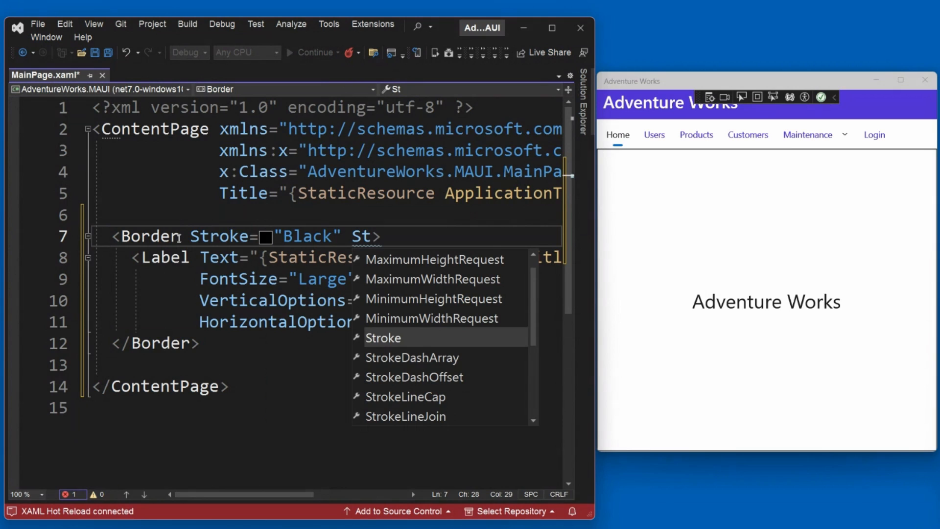
pyautogui.write('okeThickness="2"')
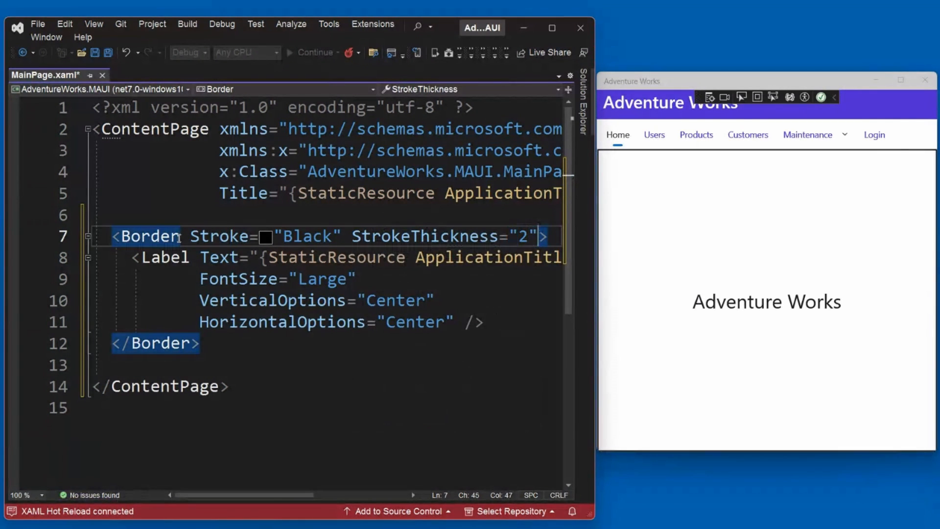
# - Center the Border horizontally and vertically and give it Padding 10
pyautogui.write('HorizontalOptions="Ce">')
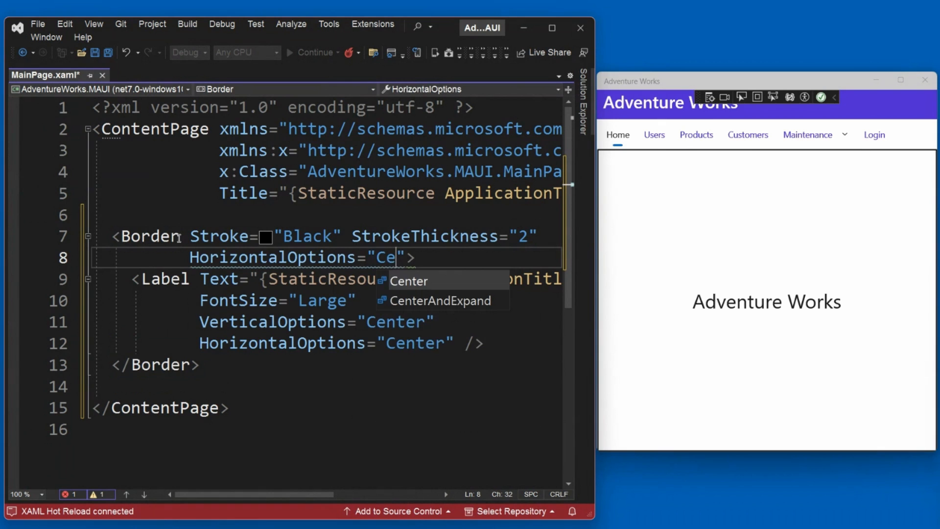
pyautogui.click(409, 281)
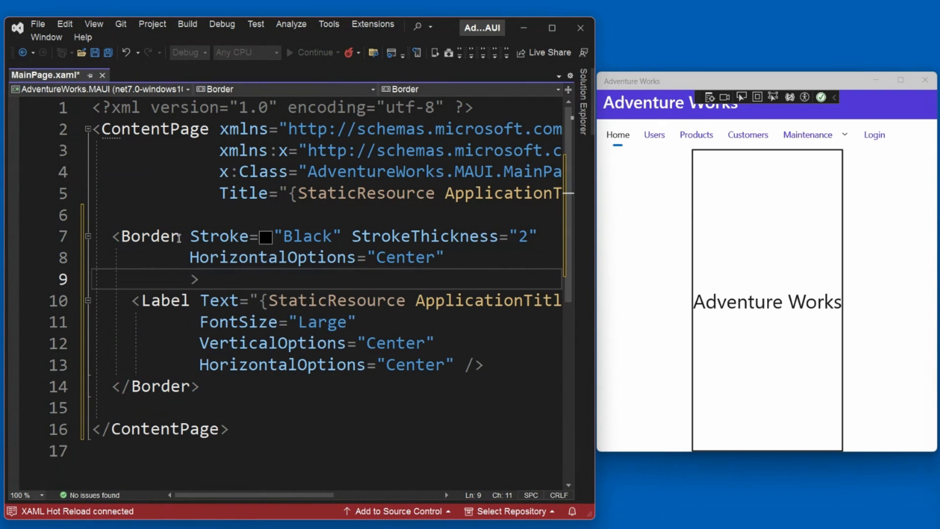
pyautogui.write('VerticalOptions="Center')
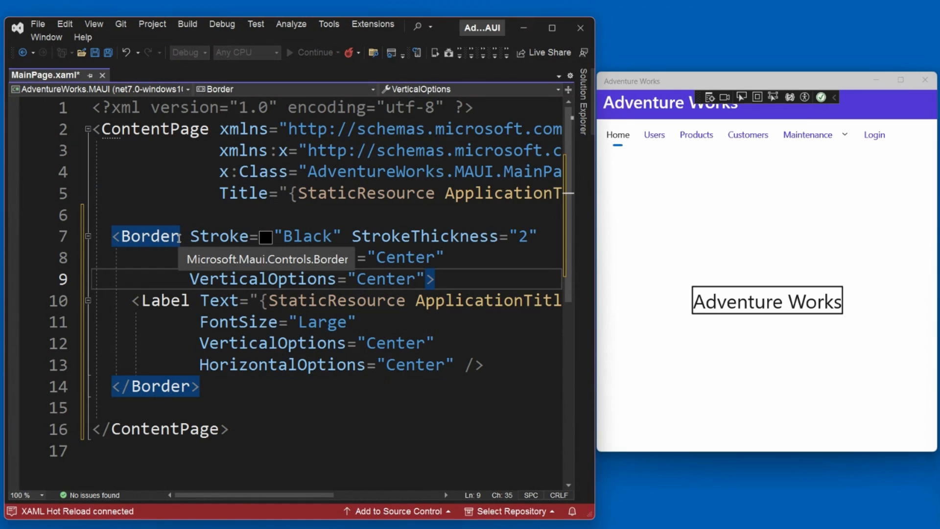
pyautogui.press('enter')
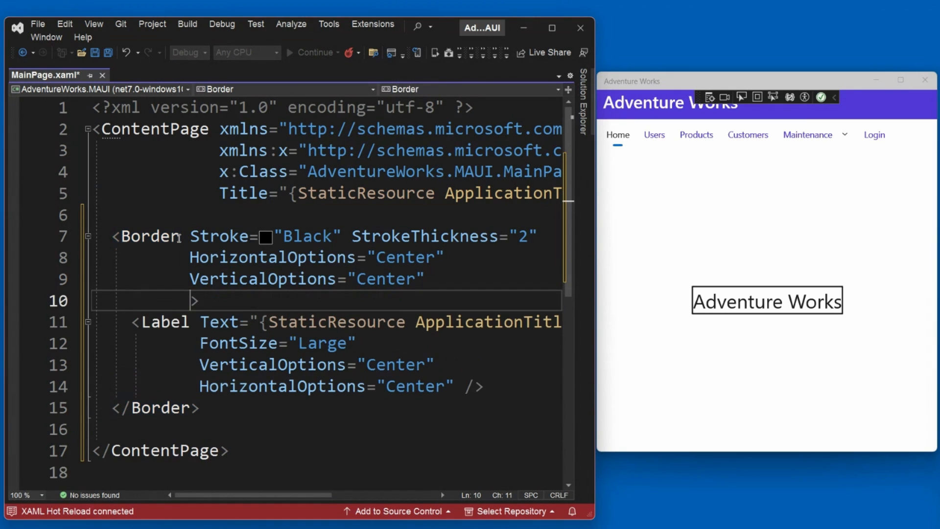
pyautogui.write('Padding=""')
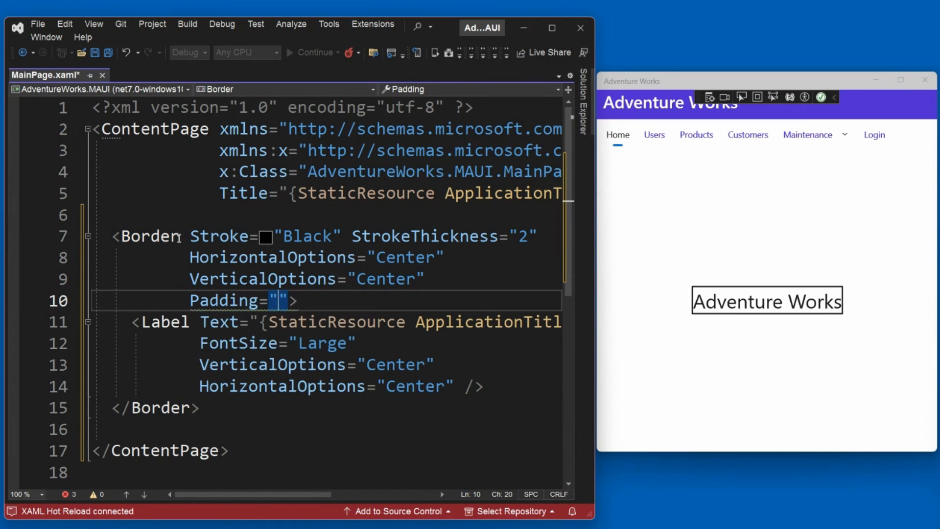
pyautogui.write('10')
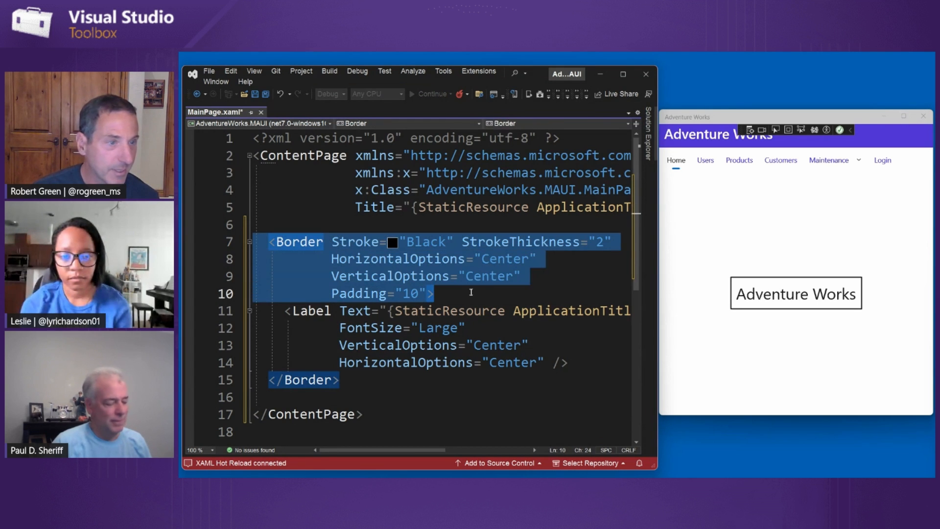
pyautogui.press('Delete')
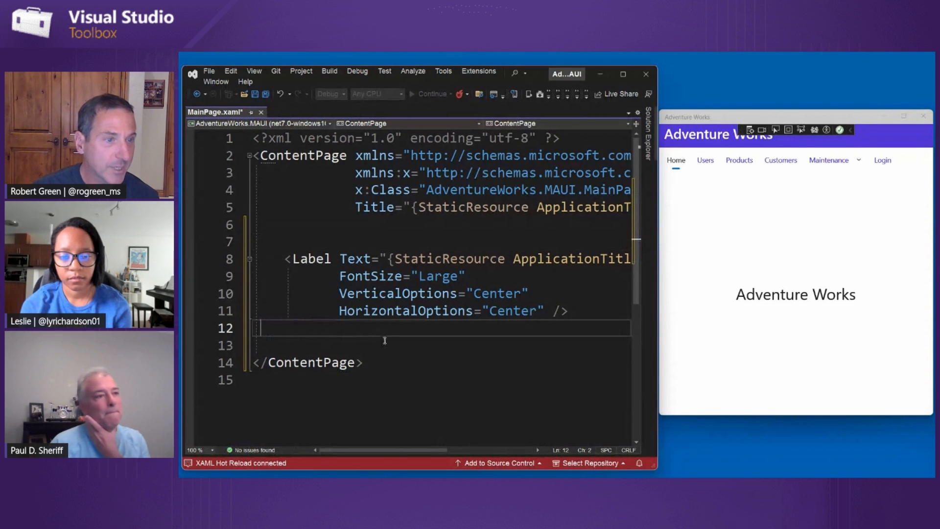
pyautogui.click(298, 258)
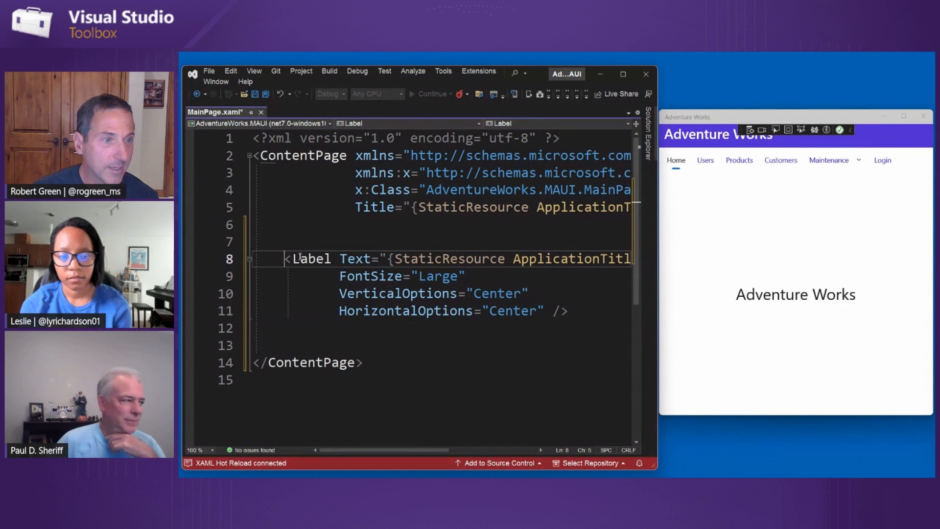
pyautogui.rightClick(302, 259)
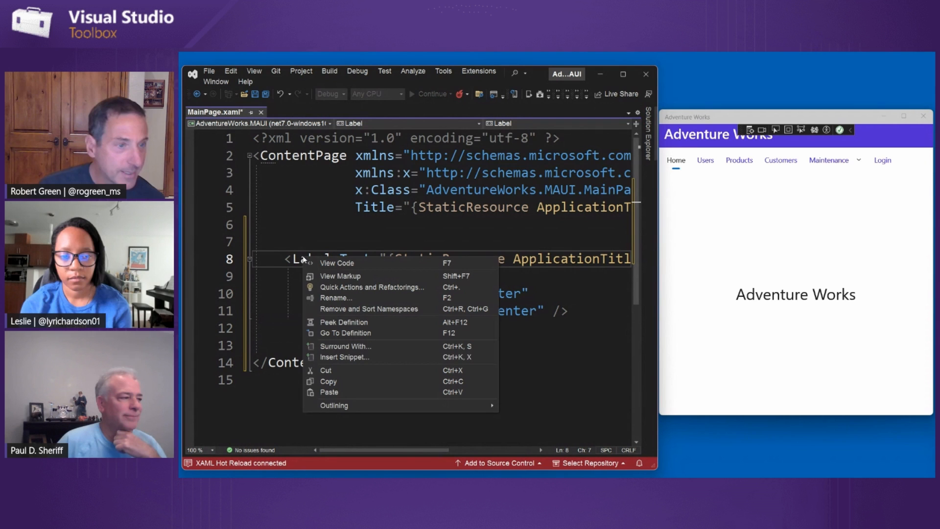
pyautogui.click(345, 346)
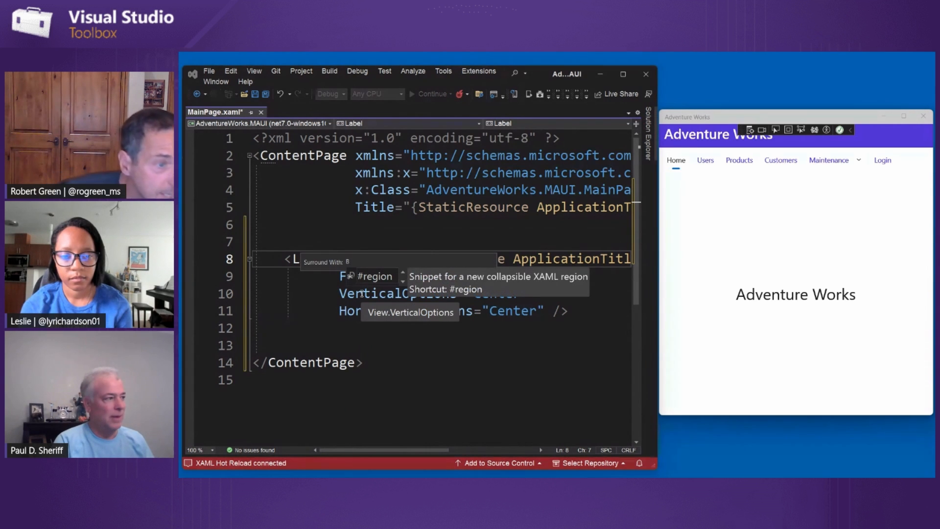
pyautogui.write('Ta')
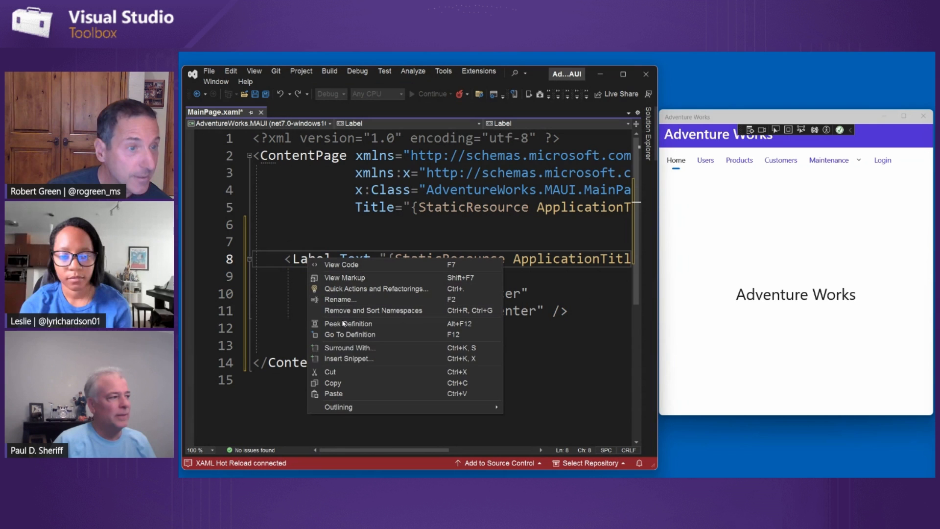
pyautogui.click(350, 347)
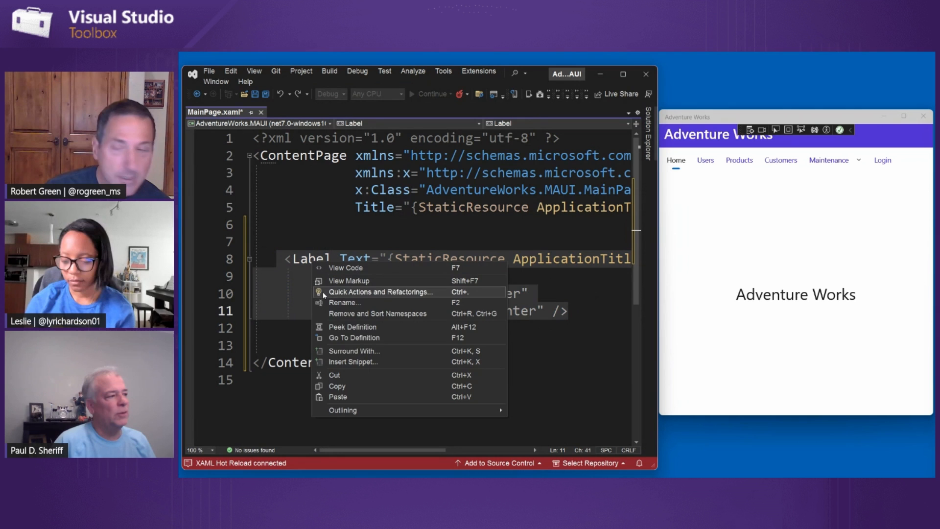
pyautogui.click(353, 351)
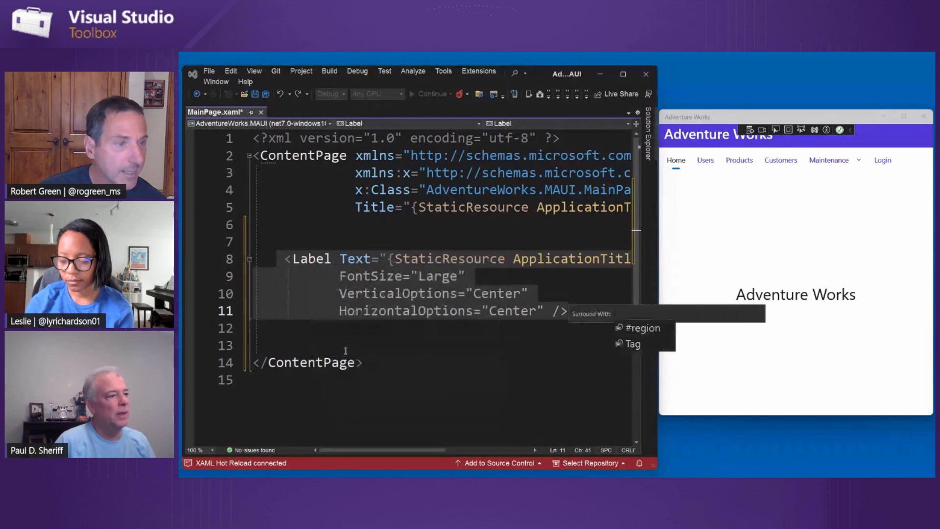
pyautogui.moveTo(633, 343)
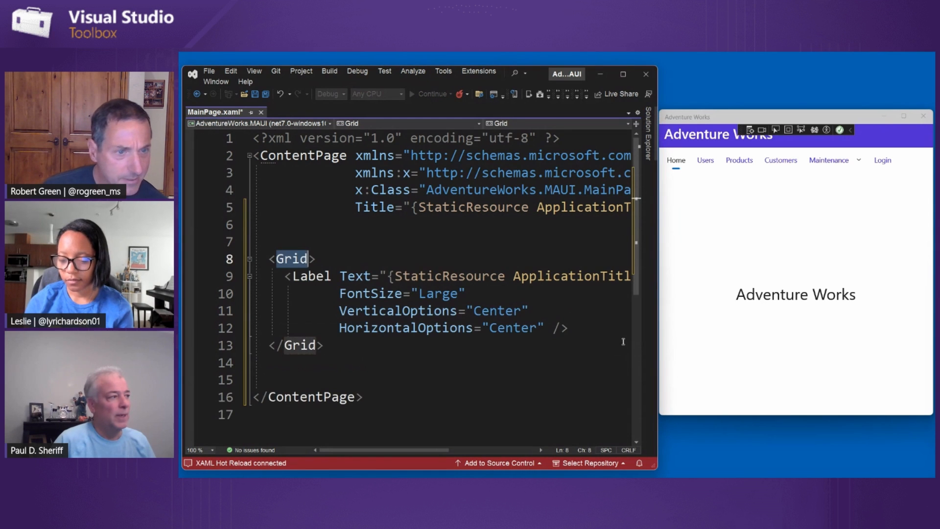
pyautogui.write('Border Stroke="Black')
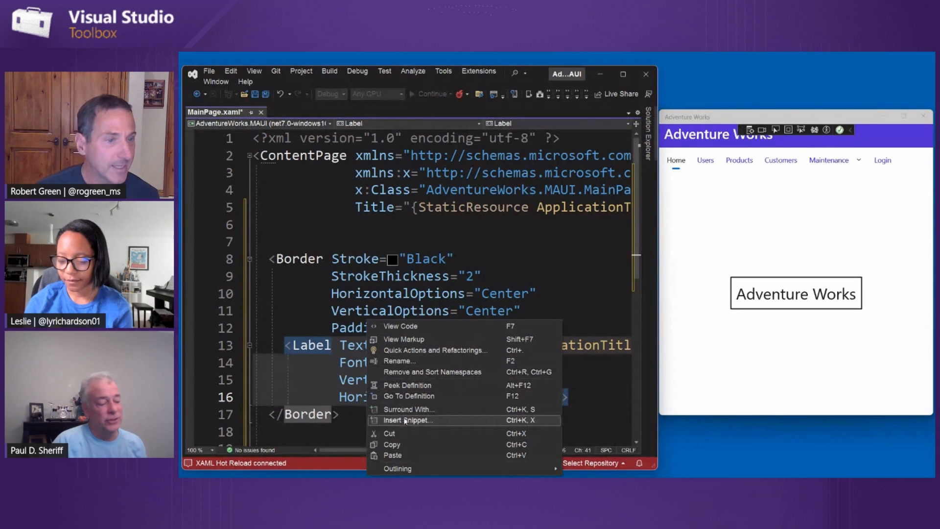
pyautogui.moveTo(408, 408)
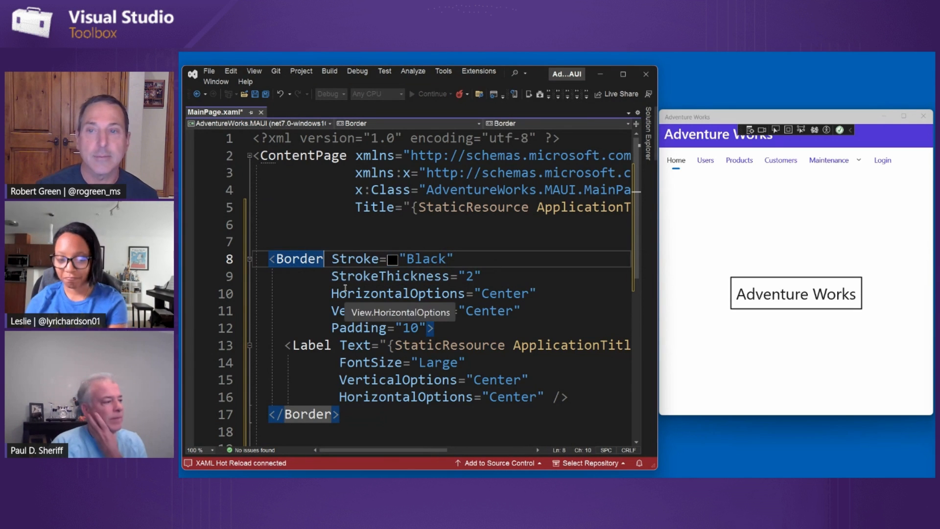
# - Expand Resources > Styles in Solution Explorer to show AppStyles.xaml
pyautogui.click(479, 275)
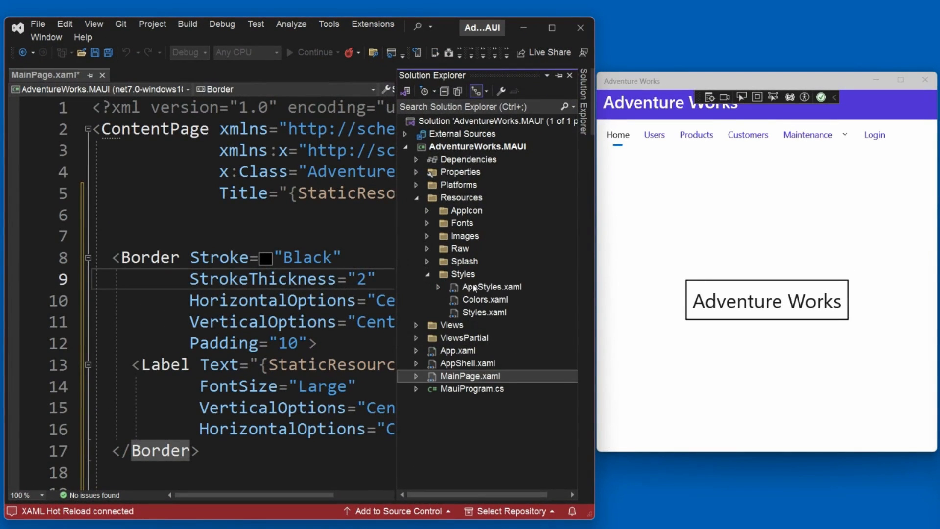
# - Open AppStyles.xaml and review Border.Page's Stroke, Margin 5 and HorizontalOptions Fill setters
pyautogui.doubleClick(492, 286)
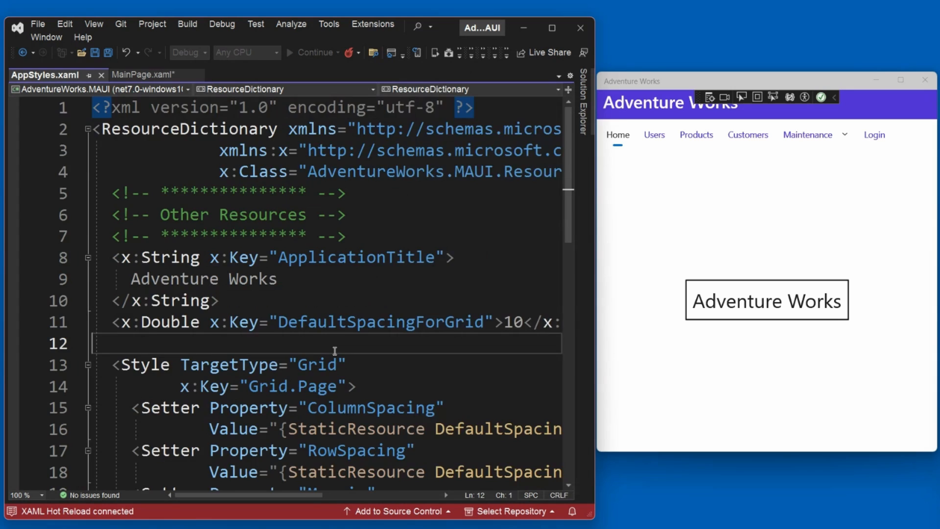
pyautogui.scroll(-3)
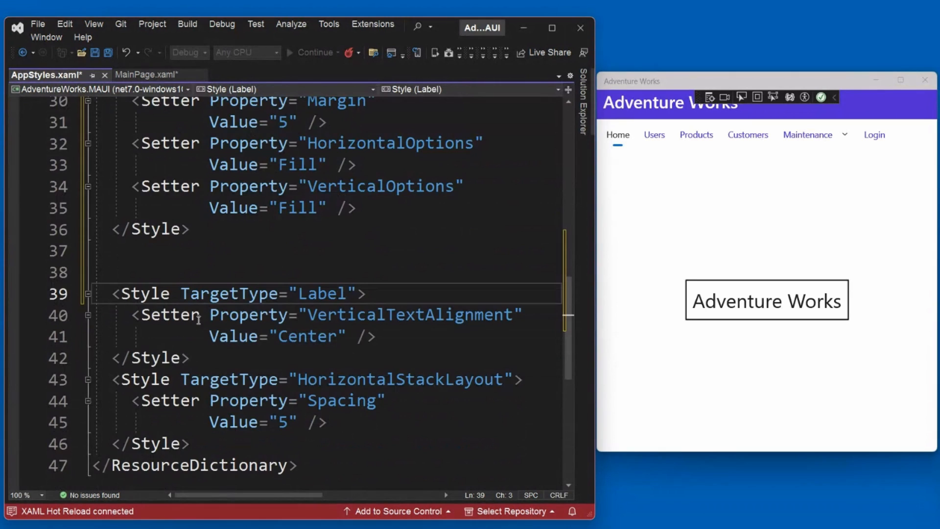
pyautogui.scroll(3)
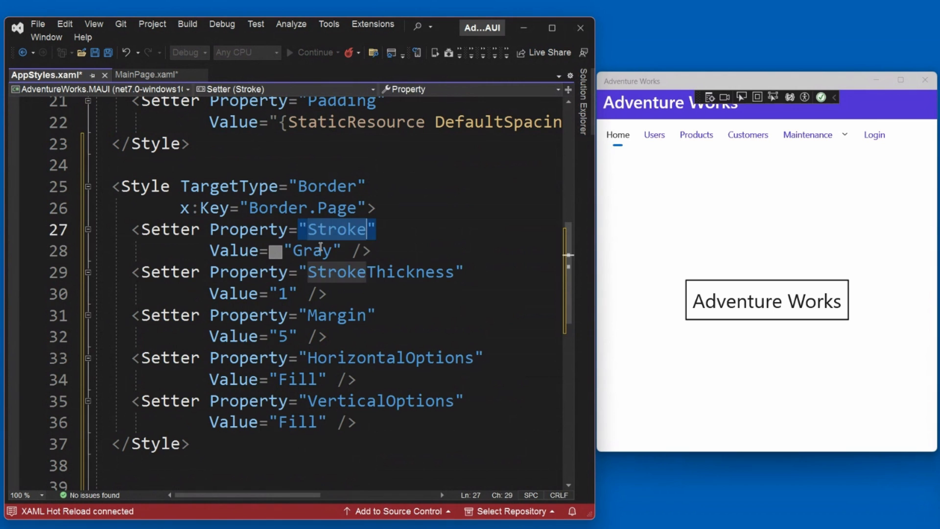
pyautogui.click(282, 294)
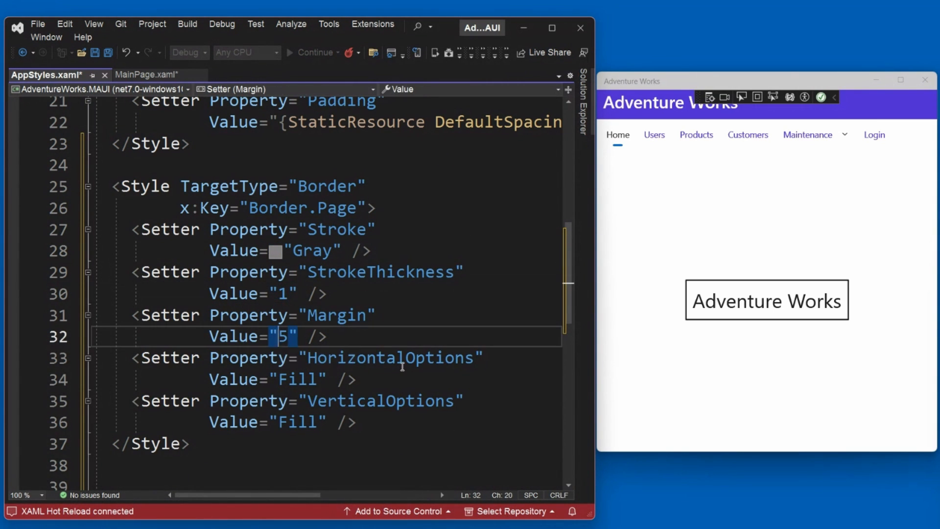
pyautogui.click(356, 401)
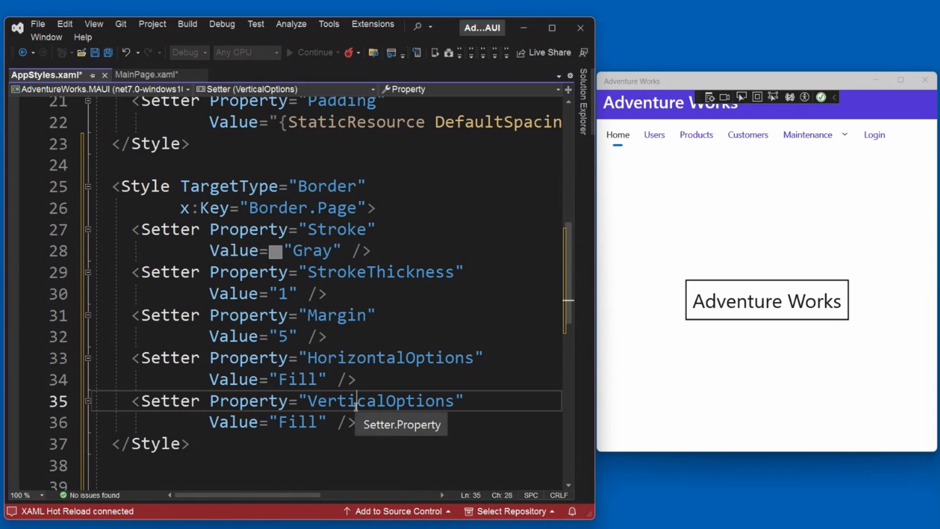
pyautogui.click(290, 379)
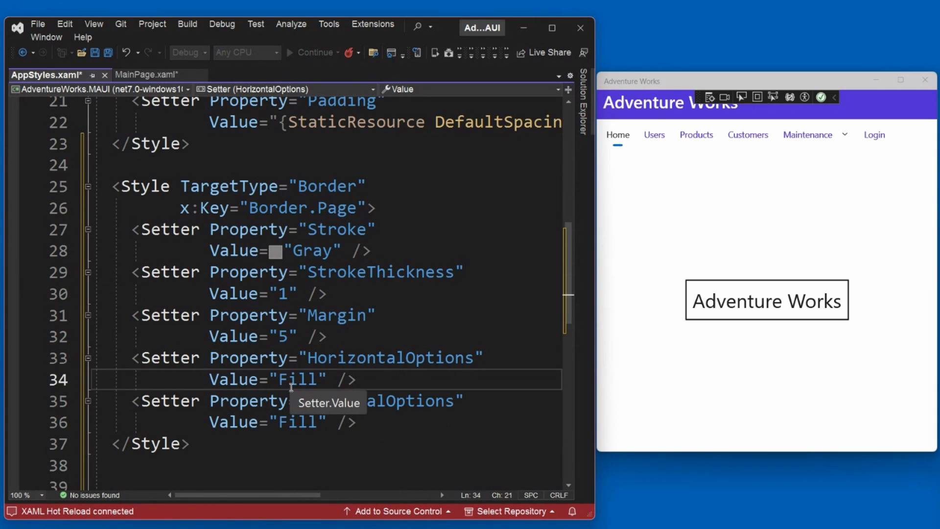
pyautogui.moveTo(586, 107)
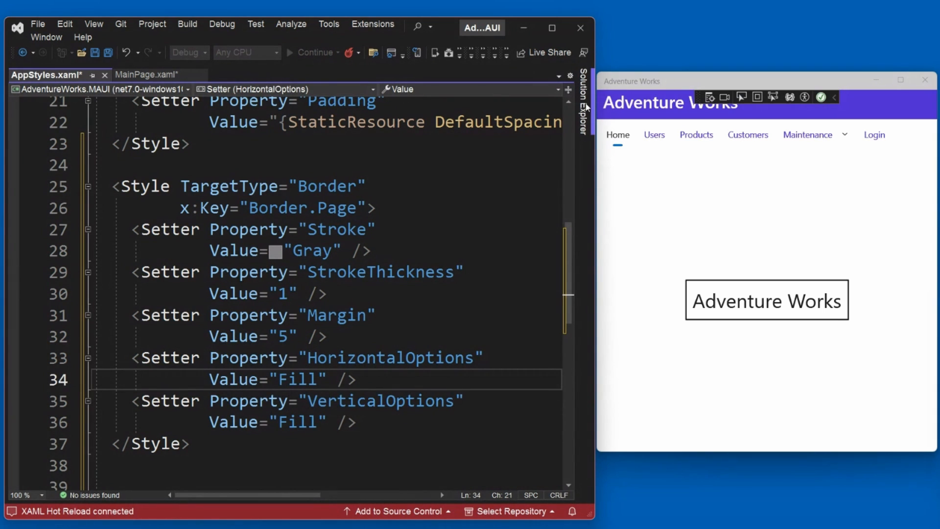
pyautogui.click(584, 107)
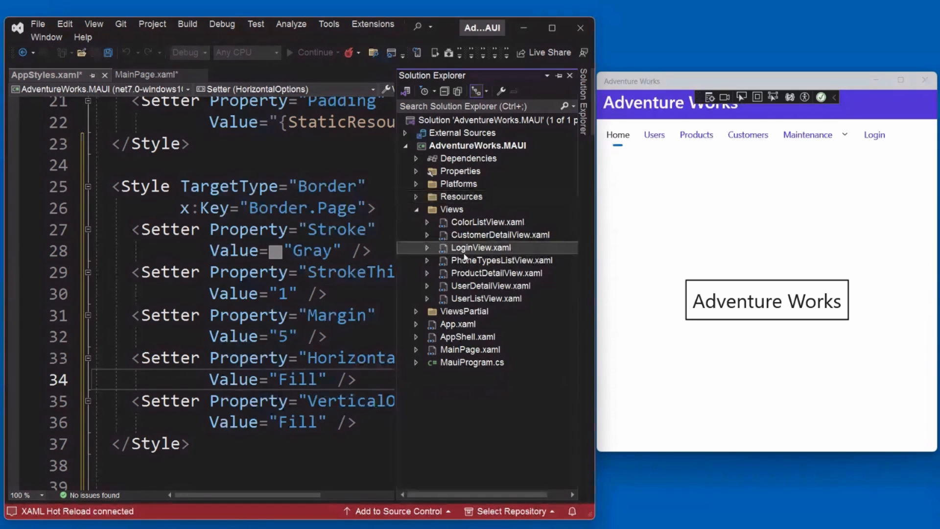
# - Open LoginView.xaml, collapse its Grid and surround it with a Border
pyautogui.doubleClick(480, 247)
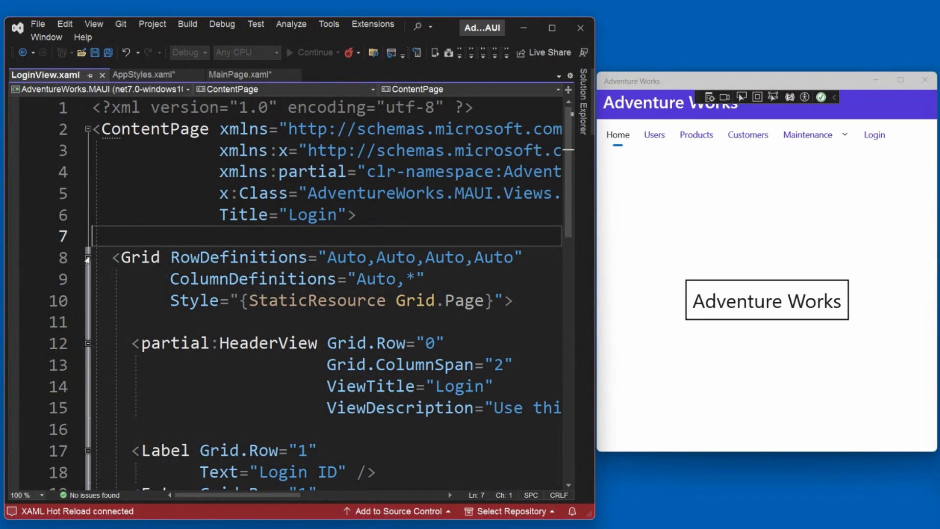
pyautogui.click(87, 258)
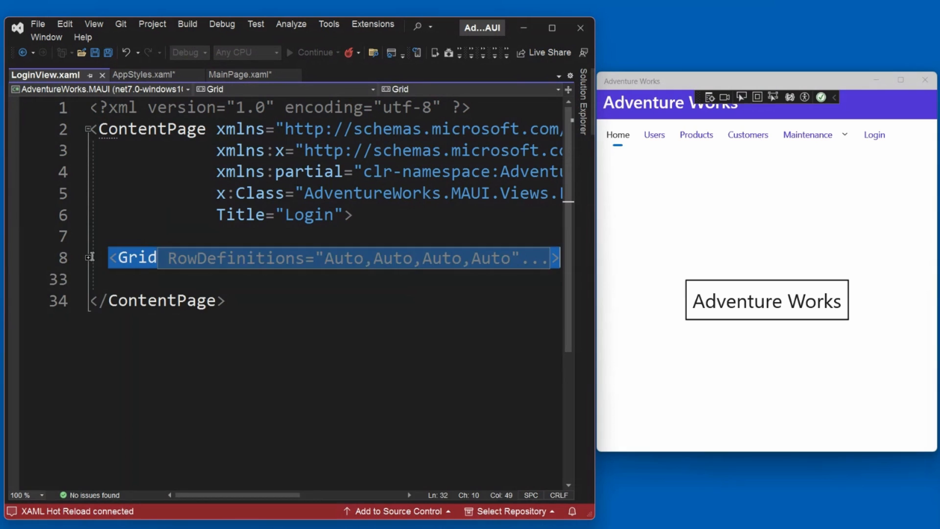
pyautogui.click(138, 258)
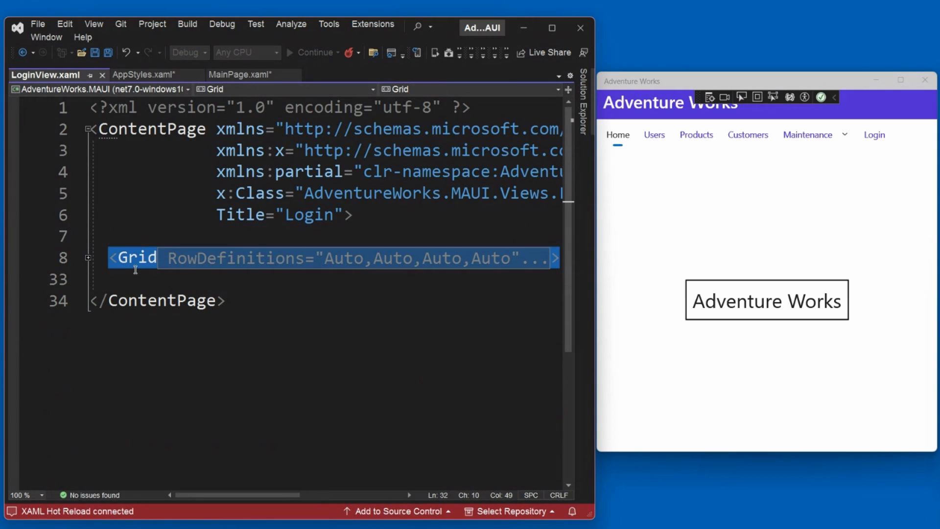
pyautogui.click(135, 258)
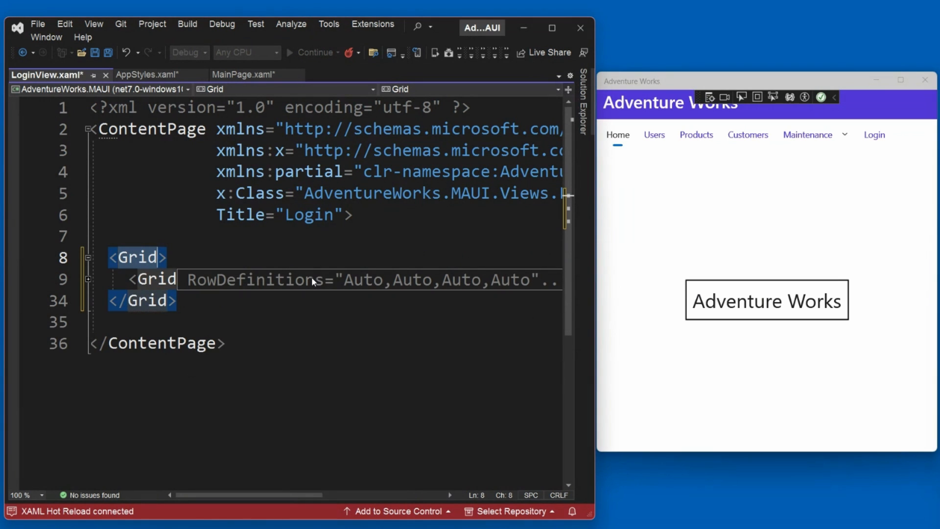
pyautogui.write('Border')
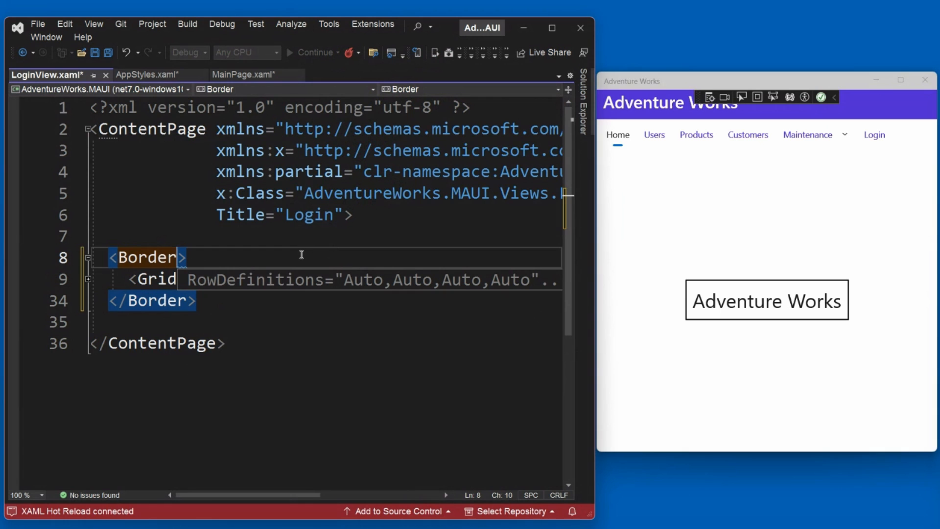
# - Give the new Border Style="{StaticResource Border.Page}"
pyautogui.click(88, 278)
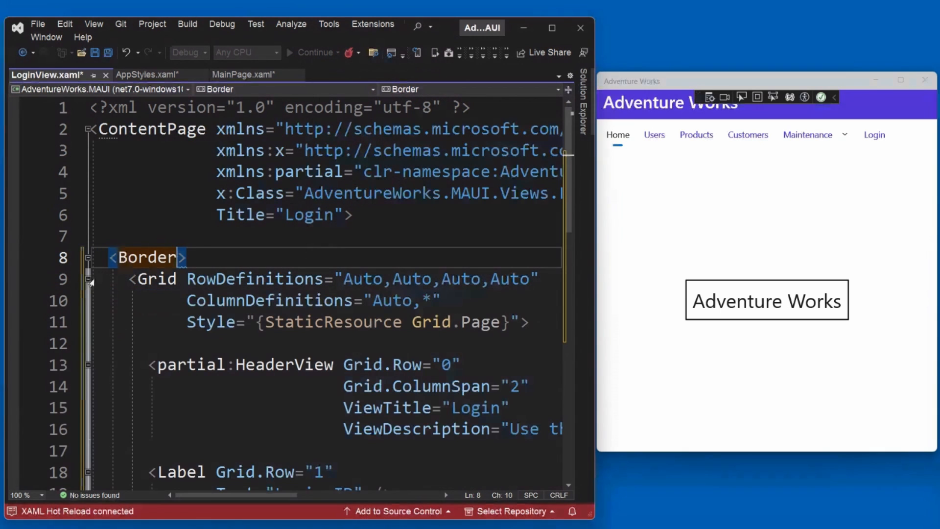
pyautogui.scroll(-3)
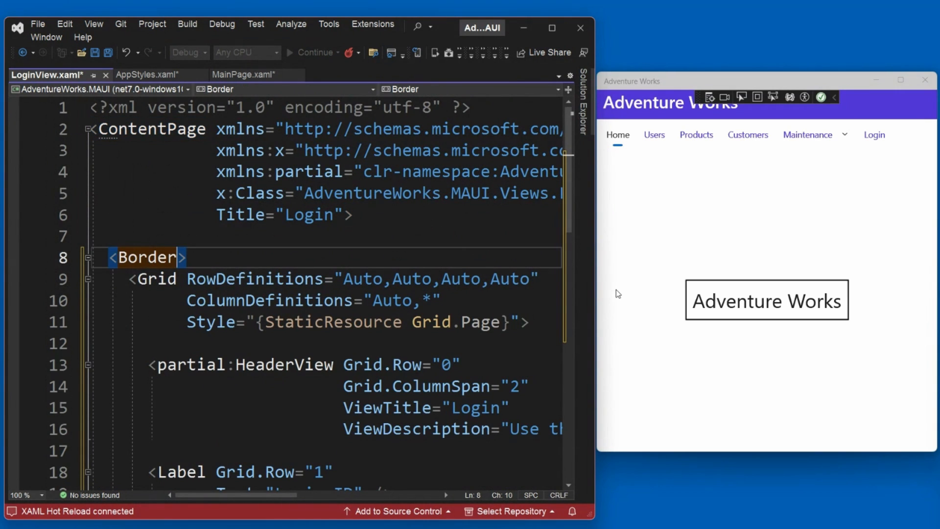
pyautogui.write('Style="{')
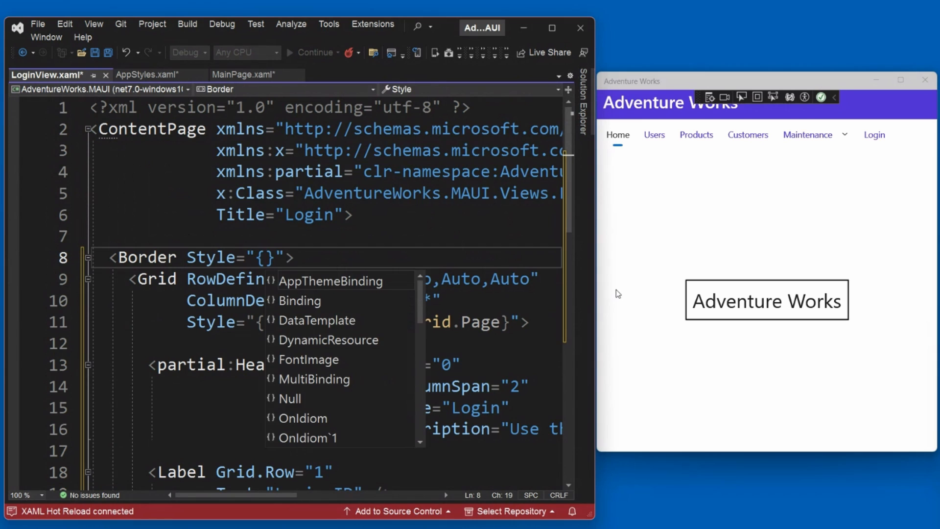
pyautogui.write('StaticResource')
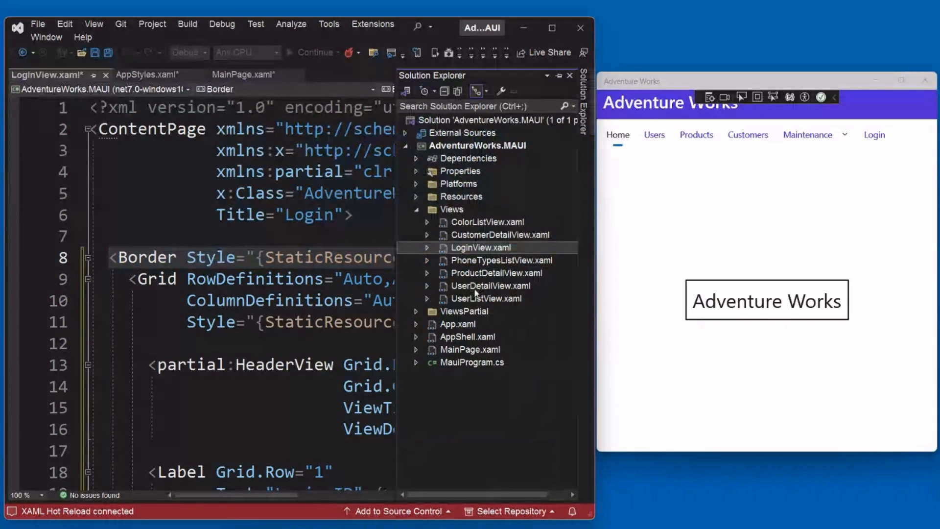
# - Add opening and closing Border tags around UserDetailView.xaml's Grid
pyautogui.doubleClick(486, 298)
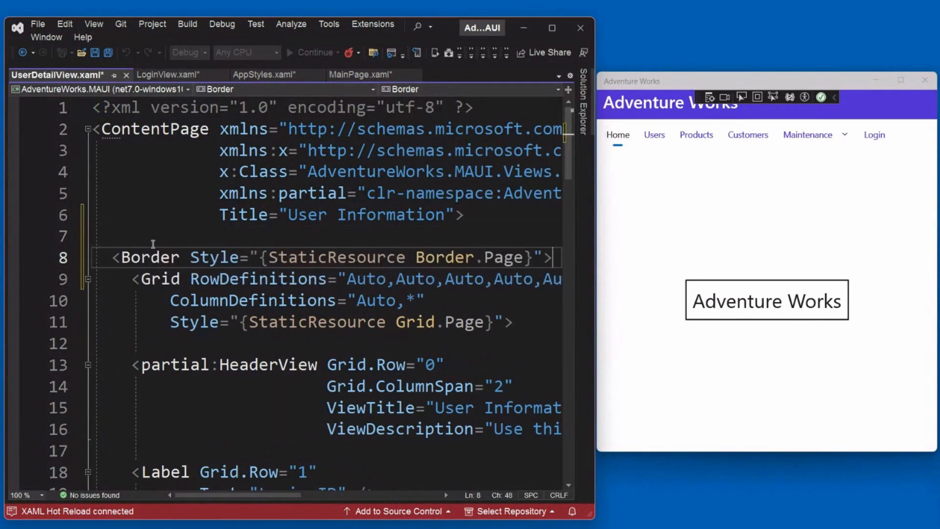
pyautogui.scroll(-3)
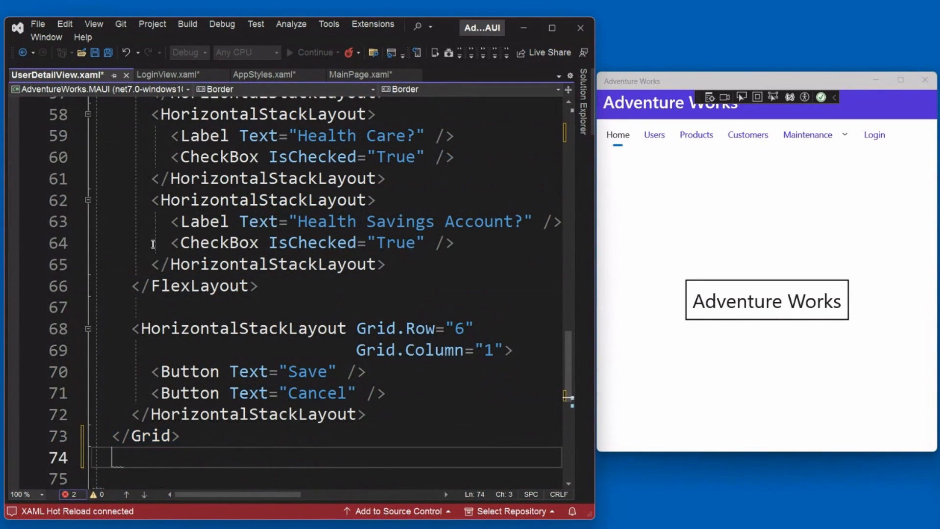
pyautogui.write('</')
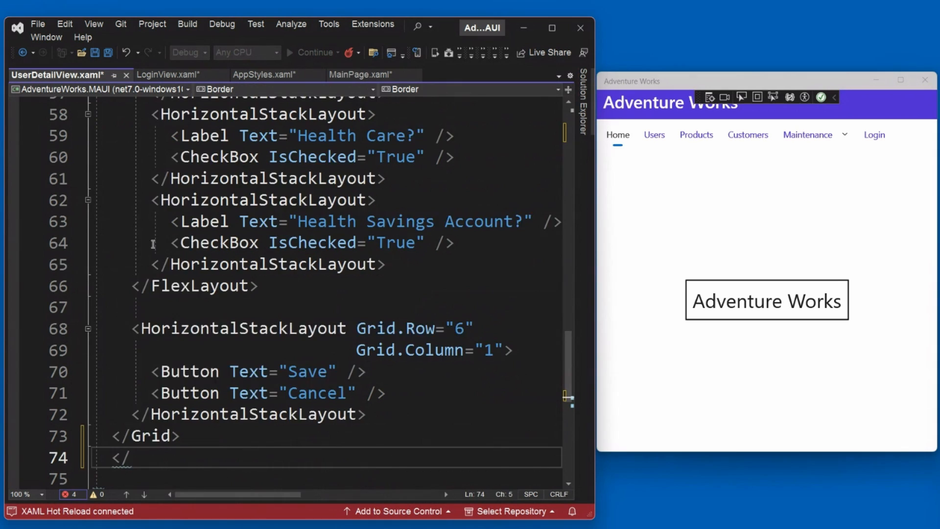
pyautogui.write('Border>')
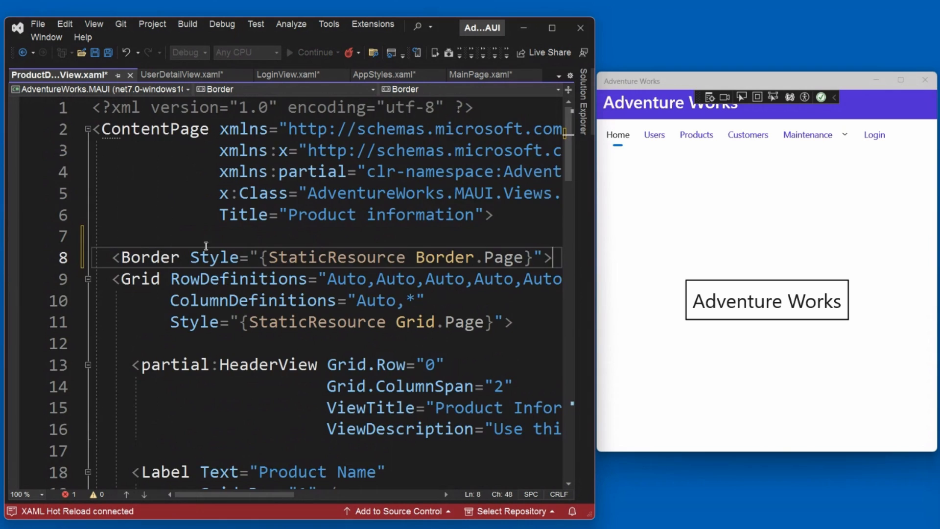
pyautogui.scroll(-3)
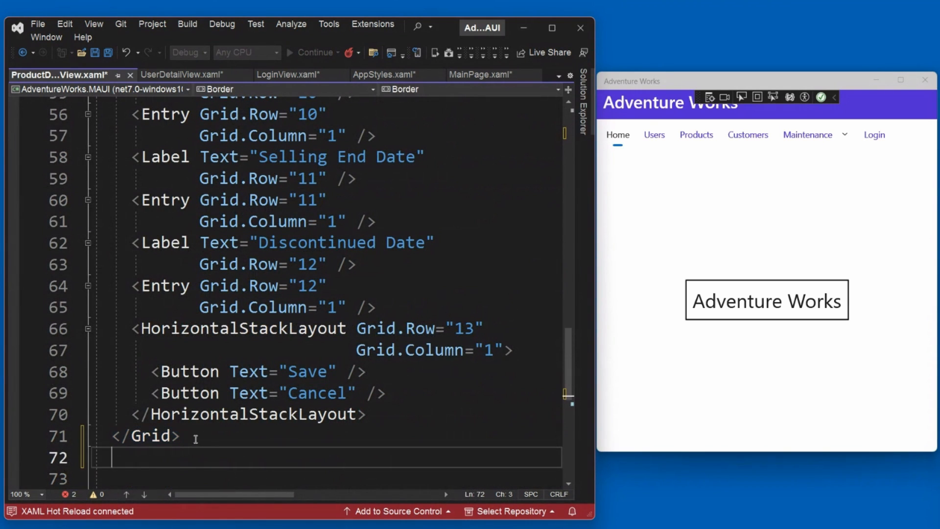
pyautogui.write('</Border>')
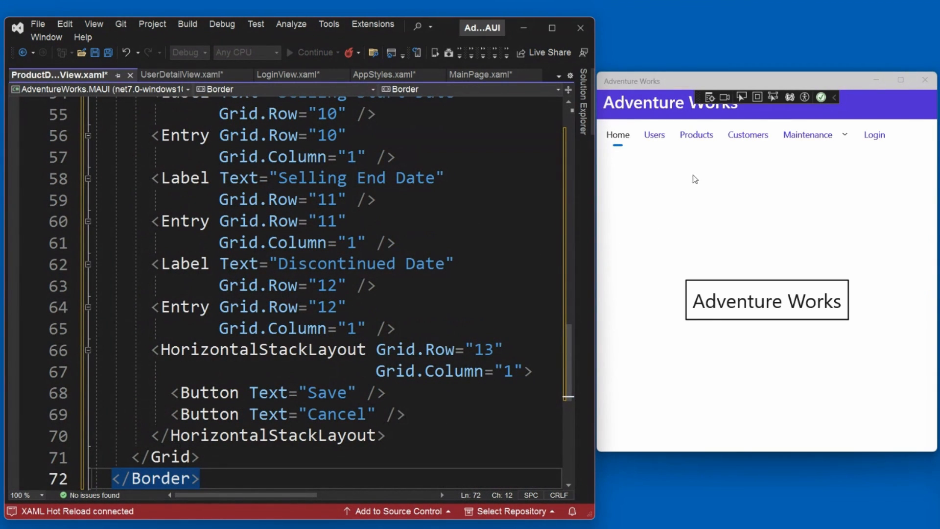
pyautogui.click(654, 134)
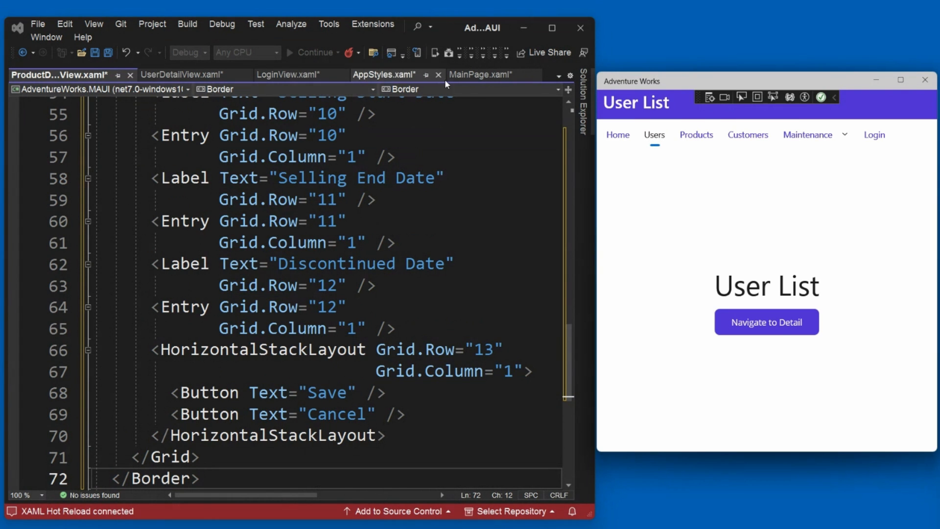
# - From the AppStyles.xaml tab, choose Hot Reload's Restart Application
pyautogui.click(383, 74)
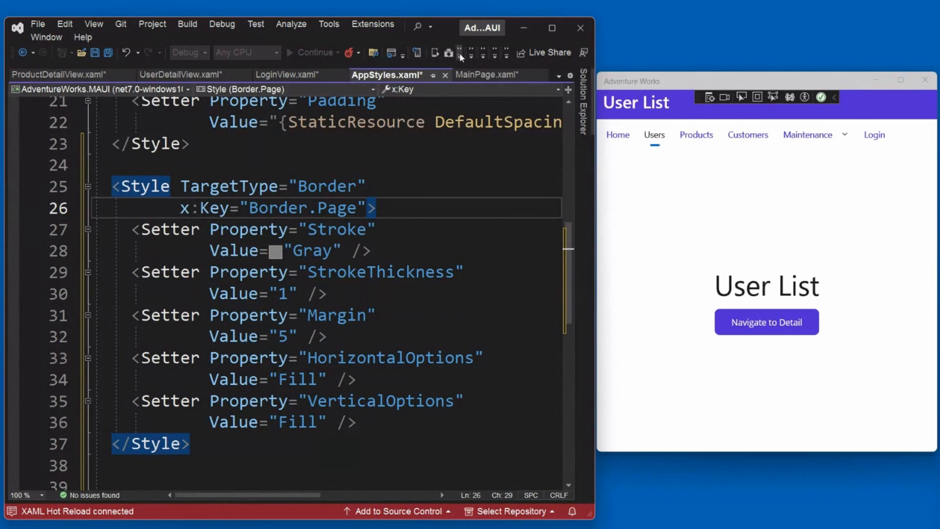
pyautogui.click(360, 53)
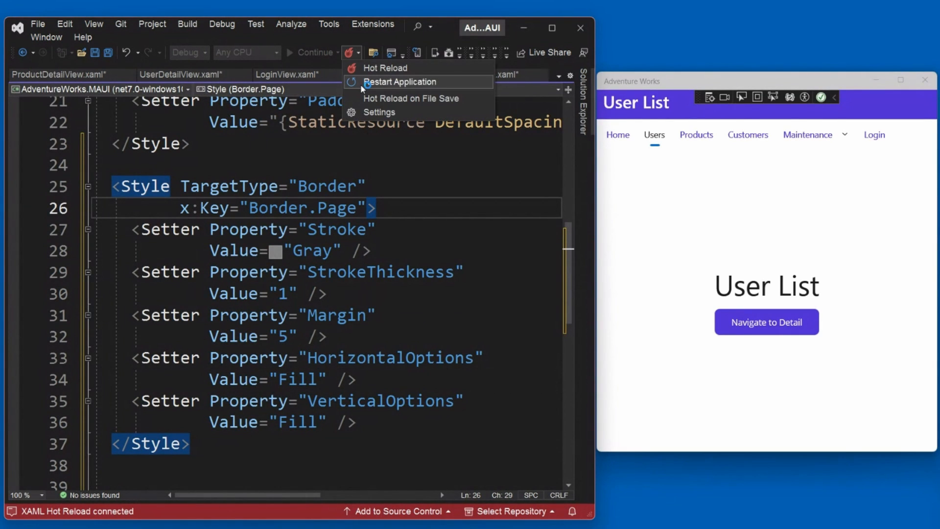
pyautogui.click(400, 82)
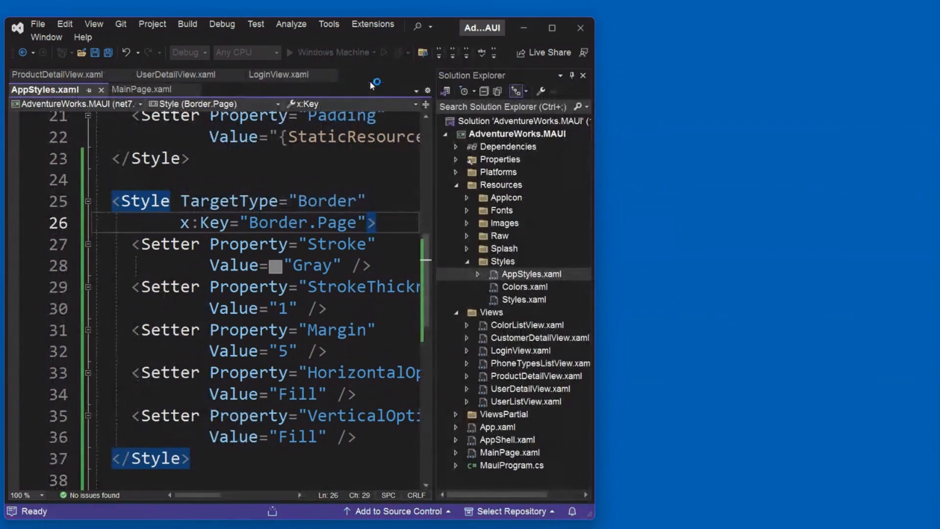
pyautogui.moveTo(372, 104)
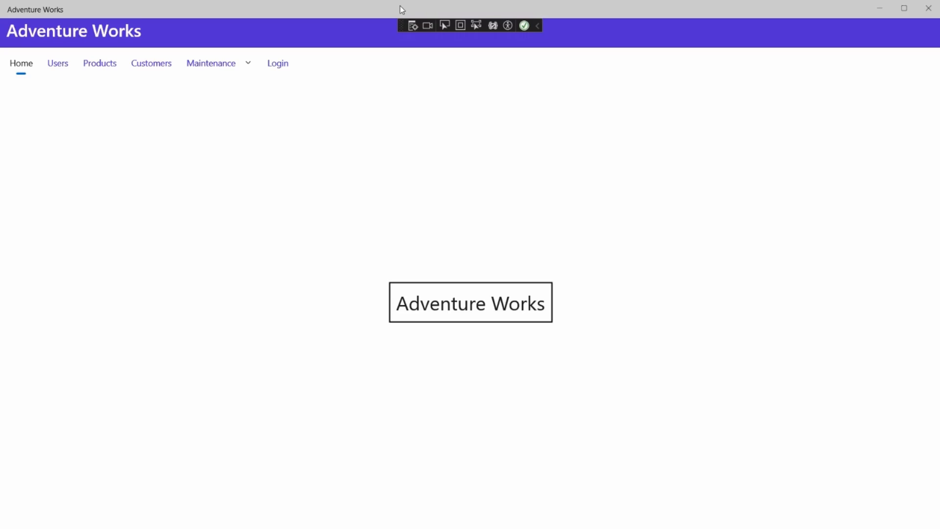
pyautogui.click(57, 63)
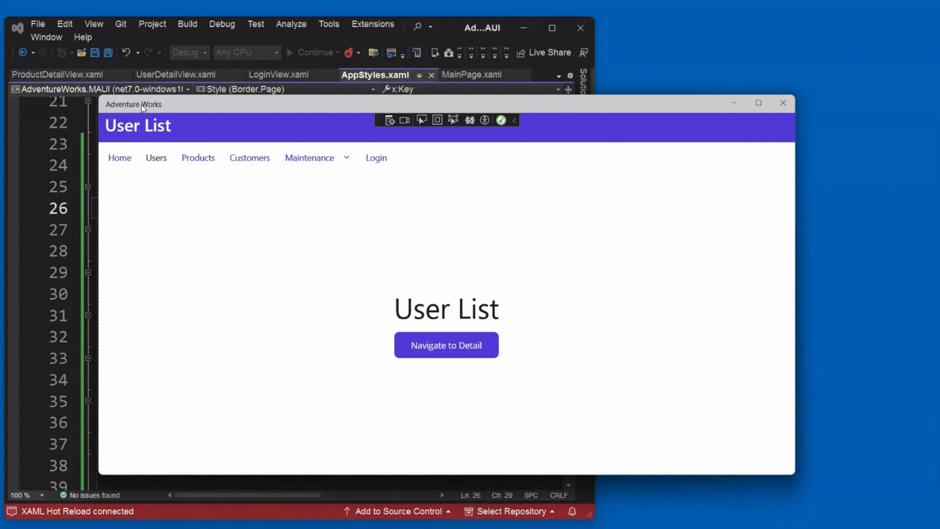
pyautogui.click(156, 157)
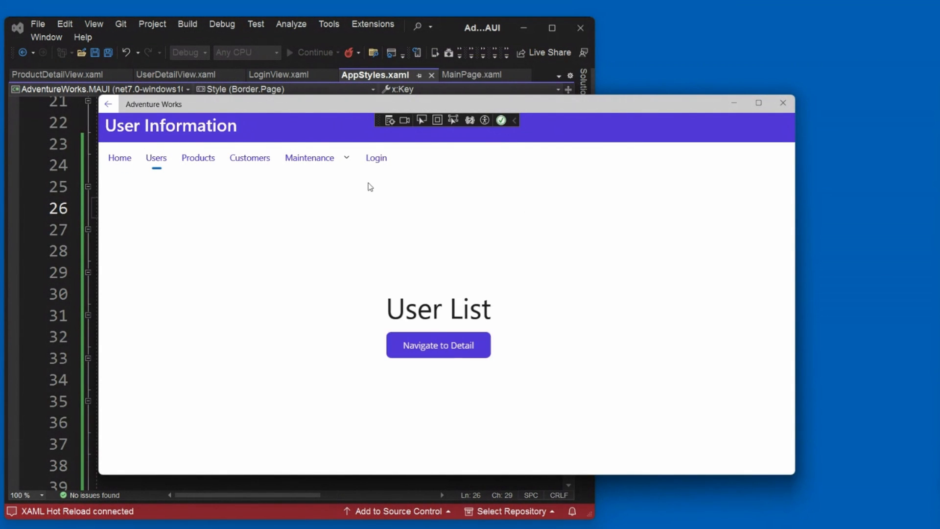
pyautogui.click(438, 345)
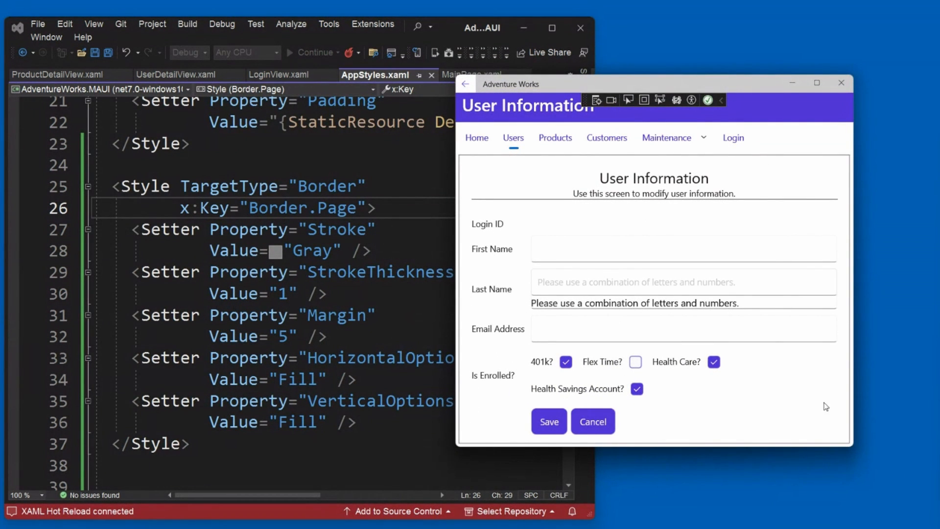
pyautogui.click(555, 138)
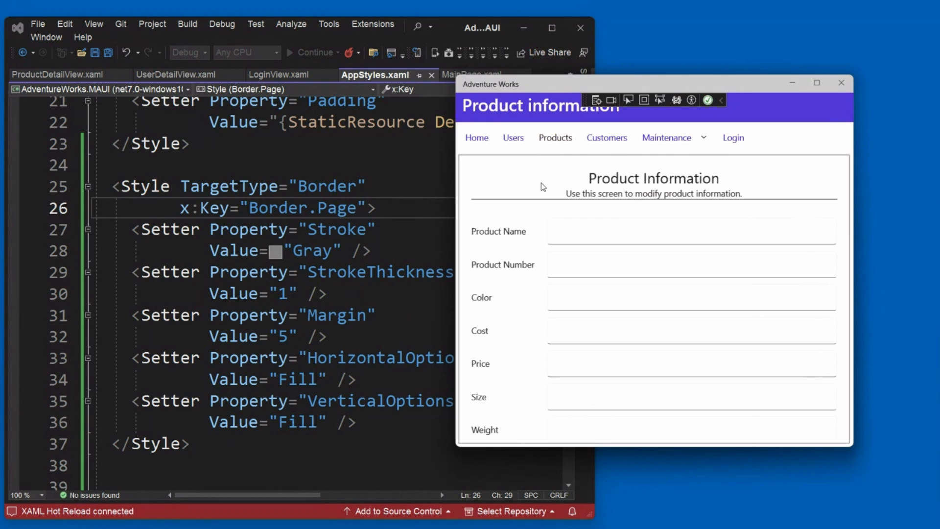
pyautogui.click(732, 137)
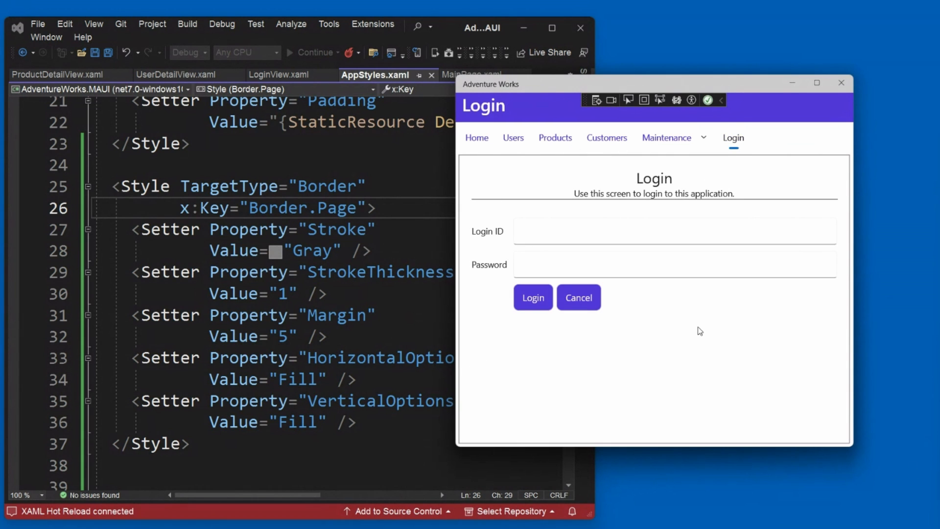
pyautogui.moveTo(922, 327)
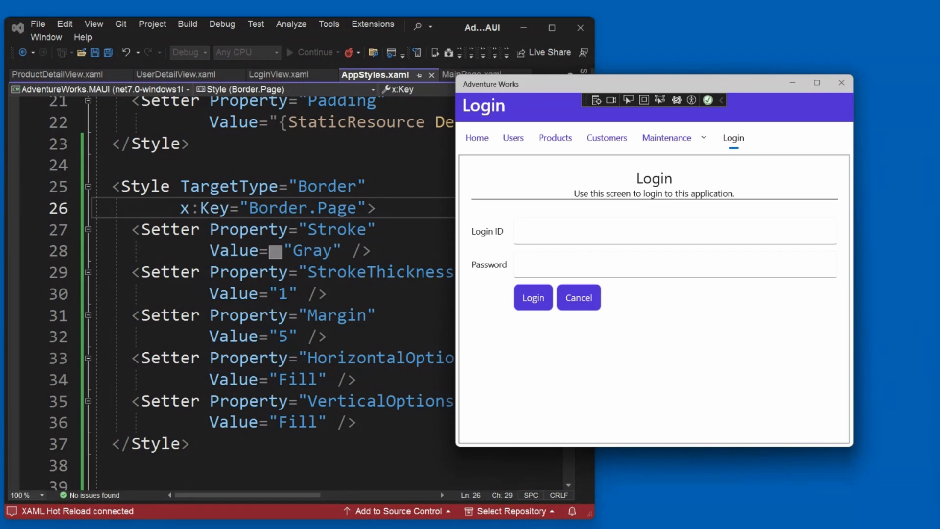
pyautogui.moveTo(557, 141)
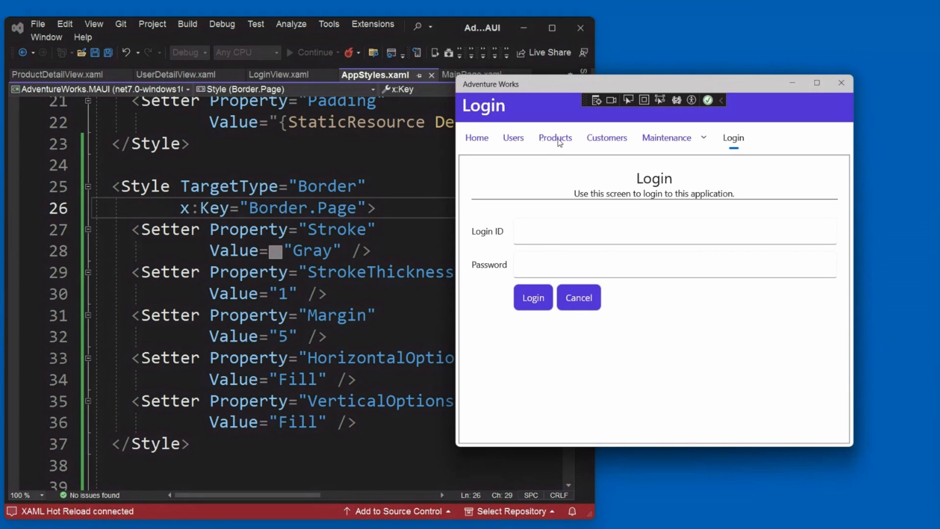
pyautogui.click(555, 137)
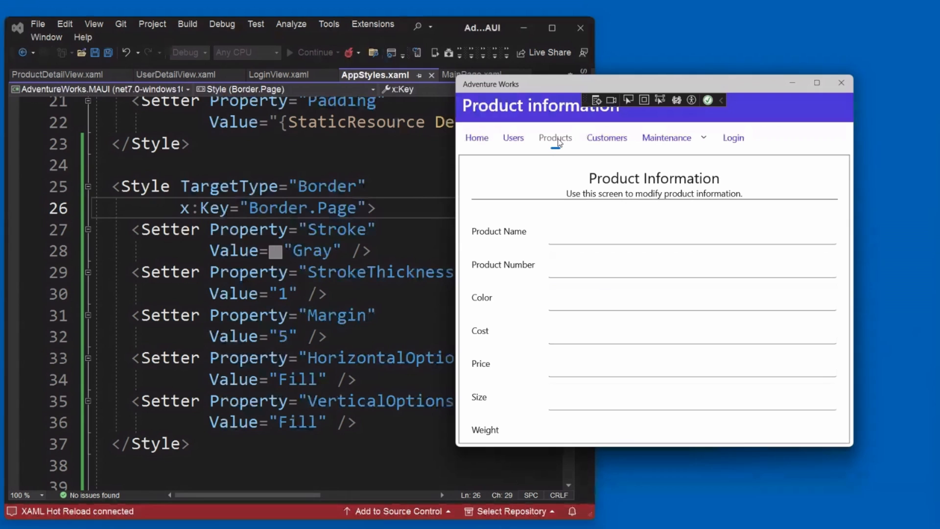
pyautogui.click(269, 251)
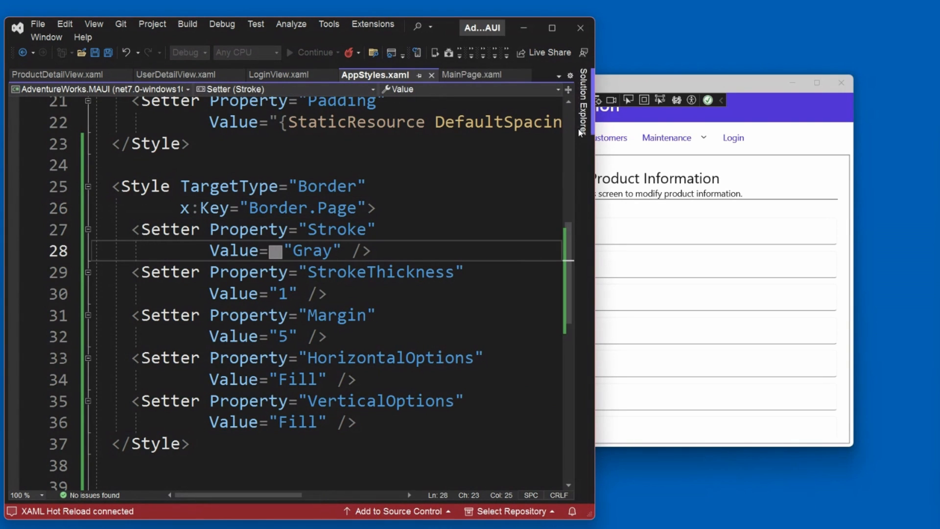
# - Scroll through ProductDetailView.xaml's Label/Entry rows and back to the top
pyautogui.click(54, 74)
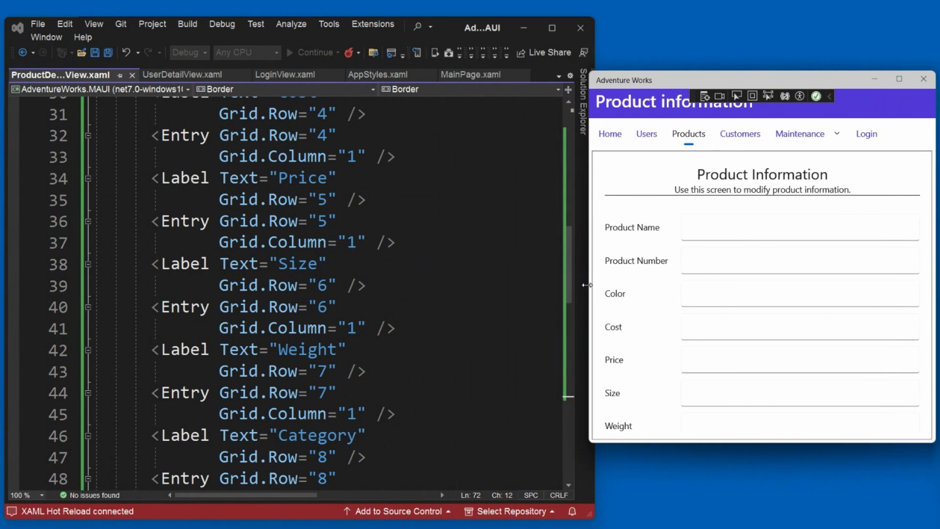
pyautogui.scroll(-3)
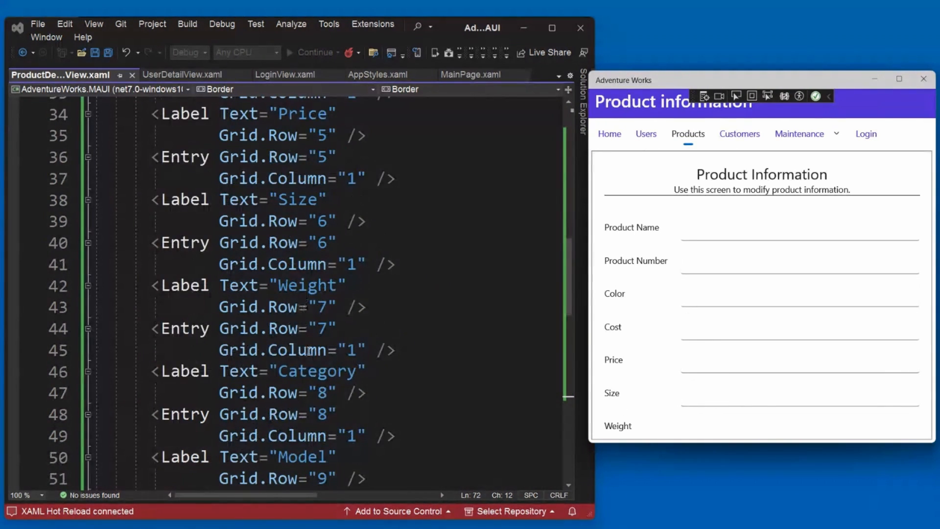
pyautogui.scroll(-3)
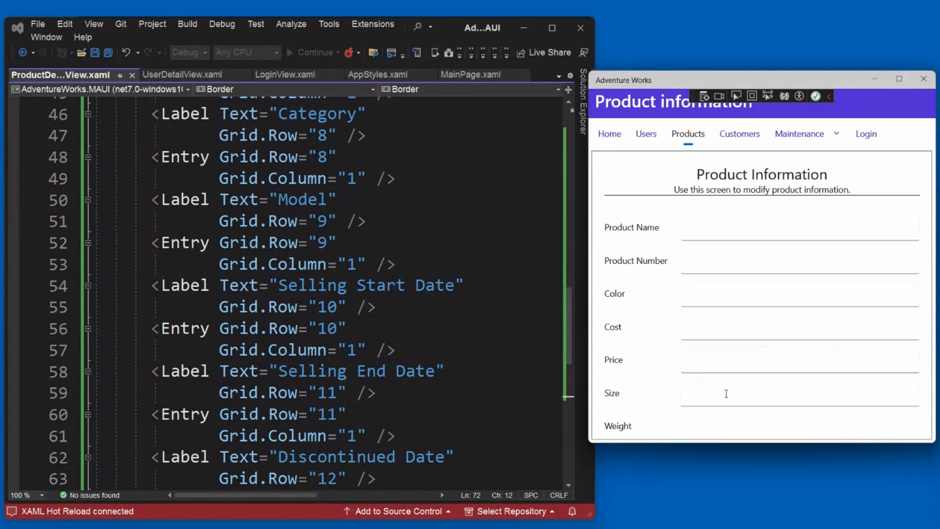
pyautogui.moveTo(775, 347)
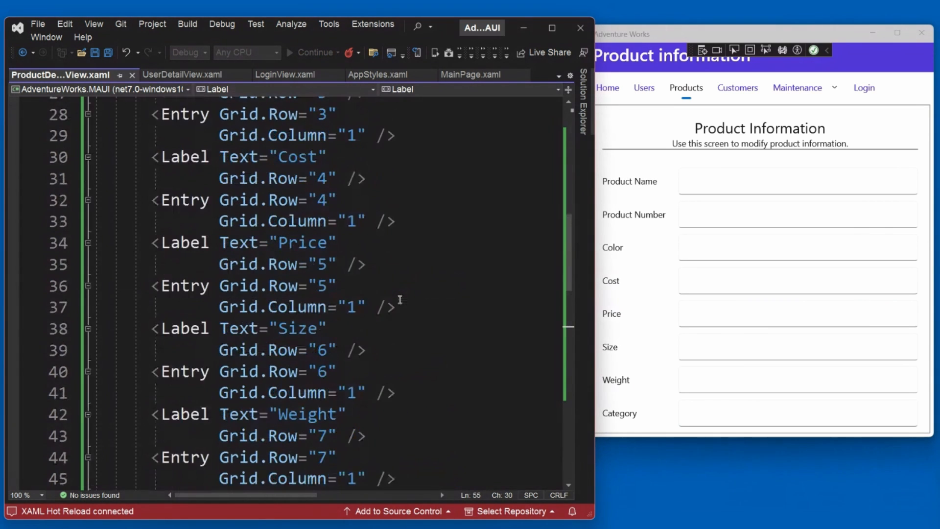
pyautogui.scroll(3)
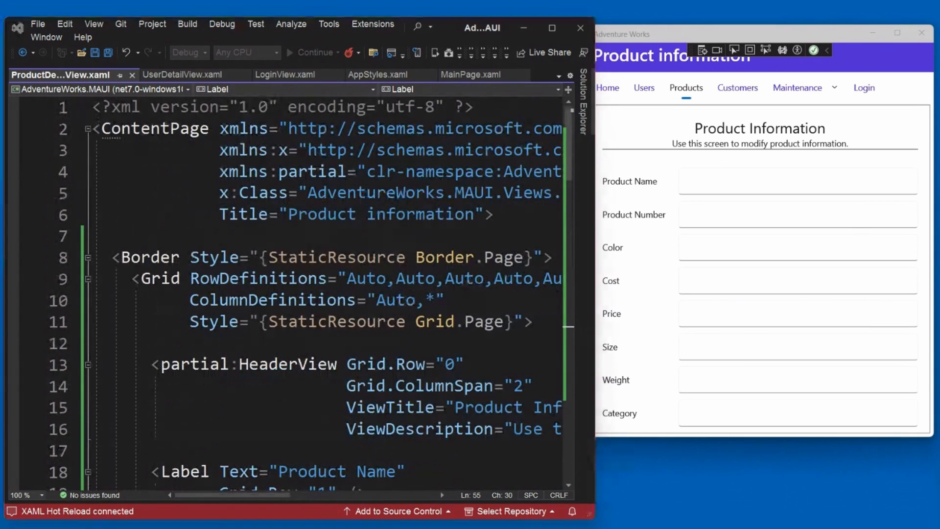
pyautogui.moveTo(401, 256)
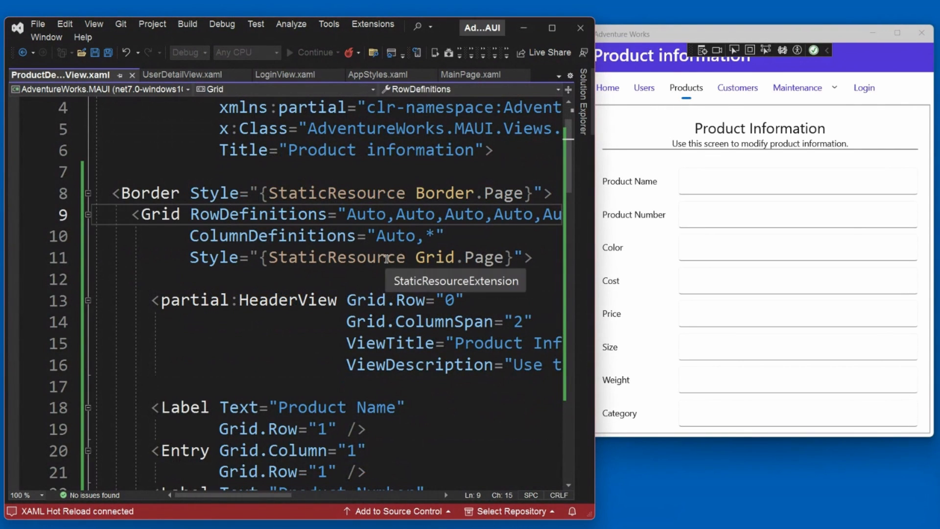
# - Insert a <ScrollView> right after <Border> in ProductDetailView.xaml and re-expand the Grid
pyautogui.press('Enter')
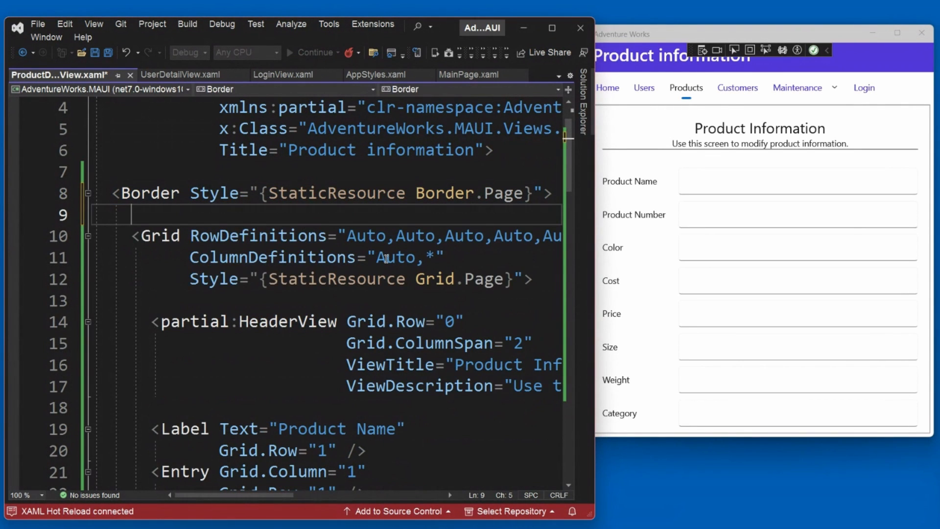
pyautogui.write('ScrollView>')
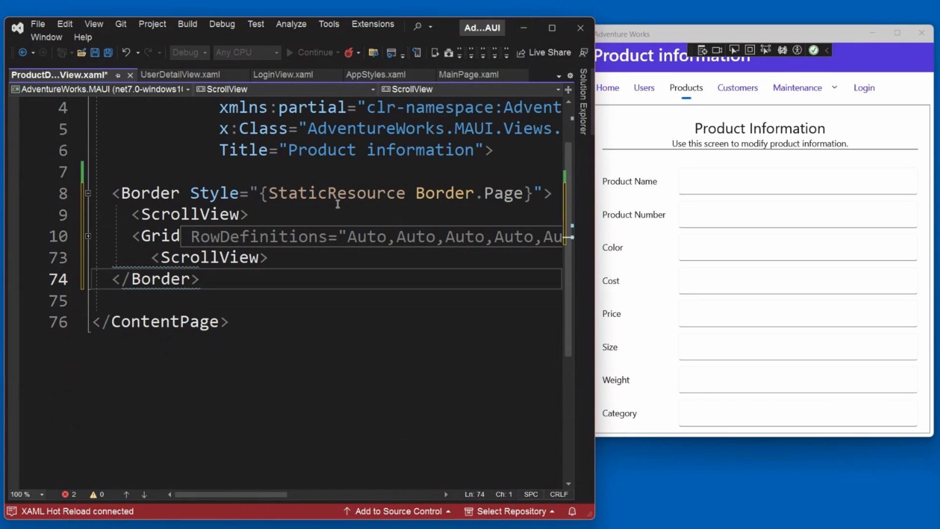
pyautogui.doubleClick(210, 258)
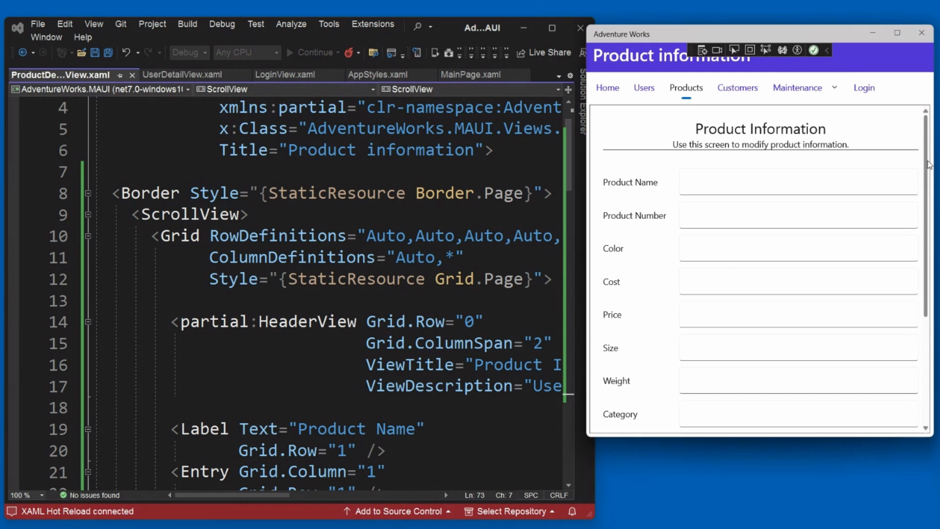
pyautogui.moveTo(913, 130)
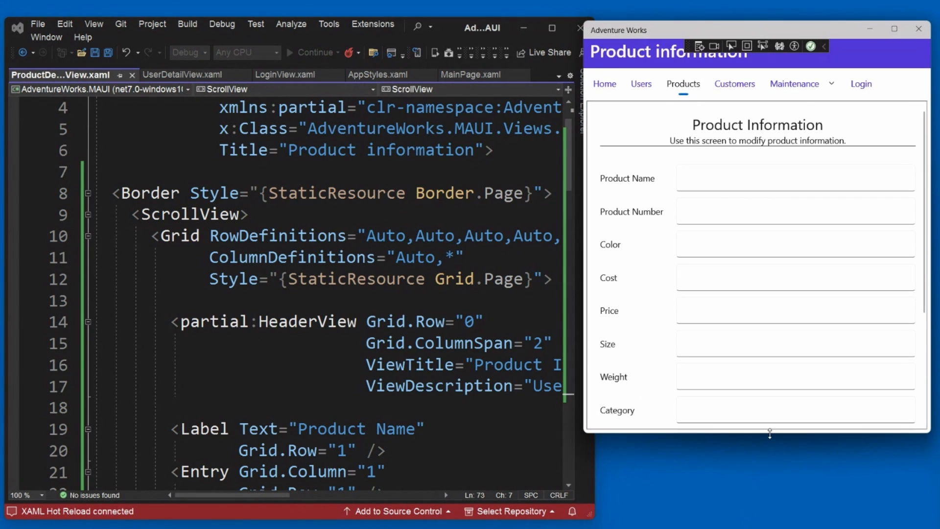
pyautogui.scroll(-3)
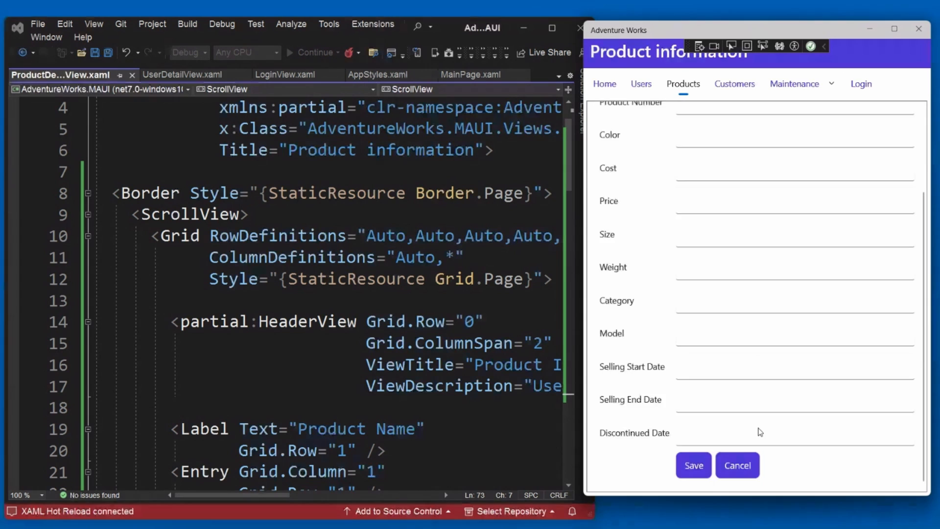
pyautogui.scroll(3)
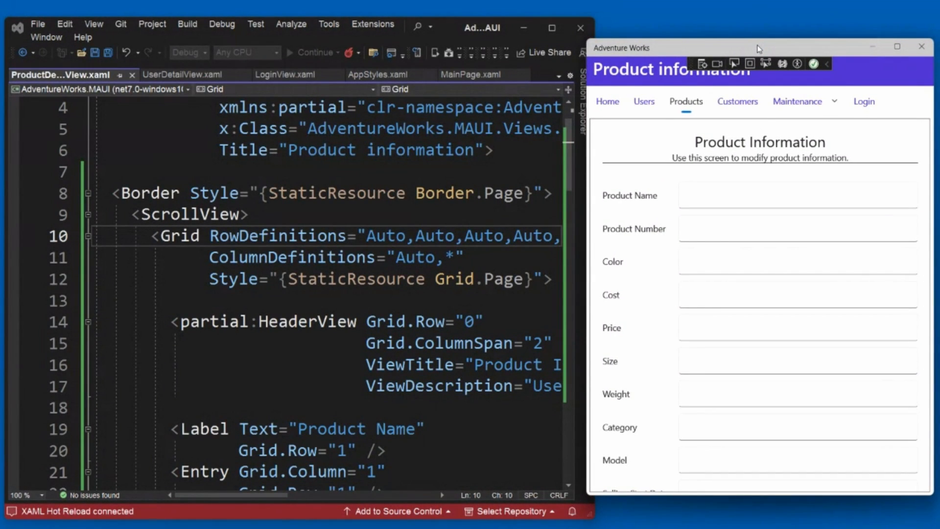
# - In Solution Explorer, collapse Resources and Views, then select the ViewsPartial folder
pyautogui.click(323, 172)
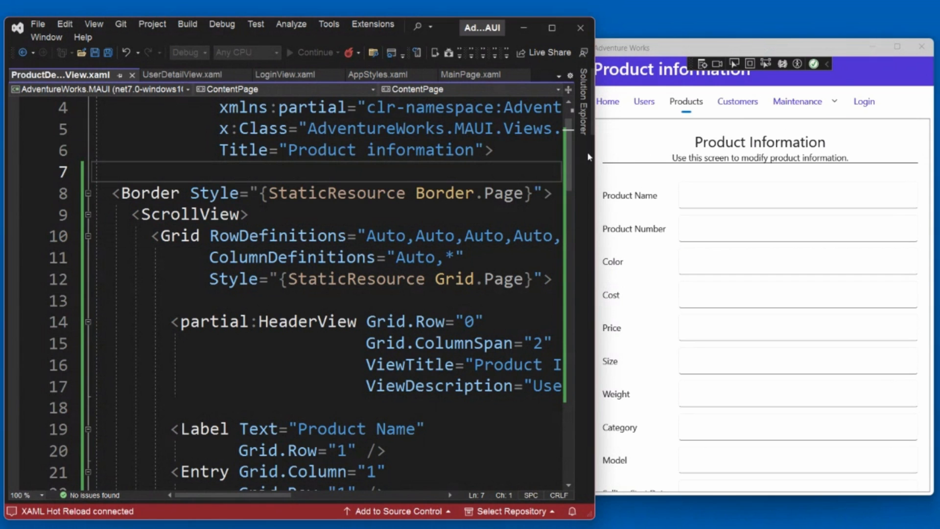
pyautogui.click(582, 107)
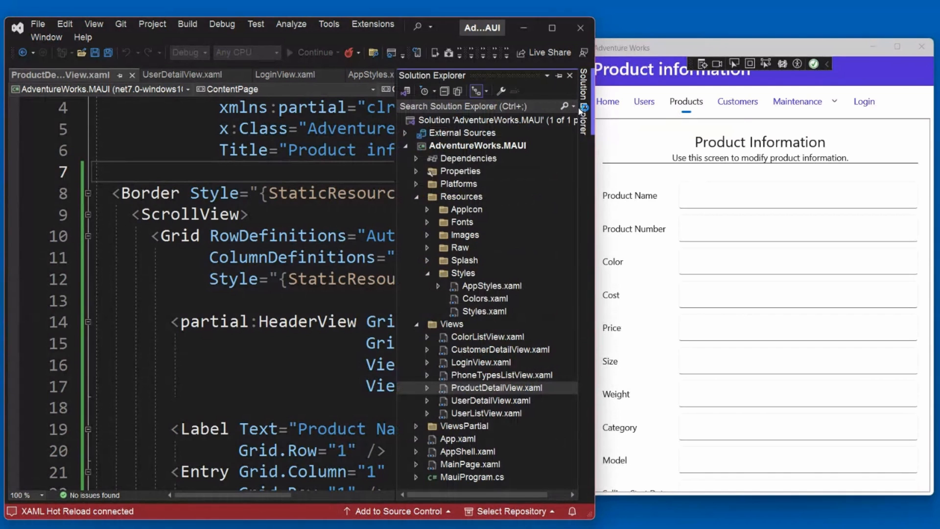
pyautogui.click(416, 196)
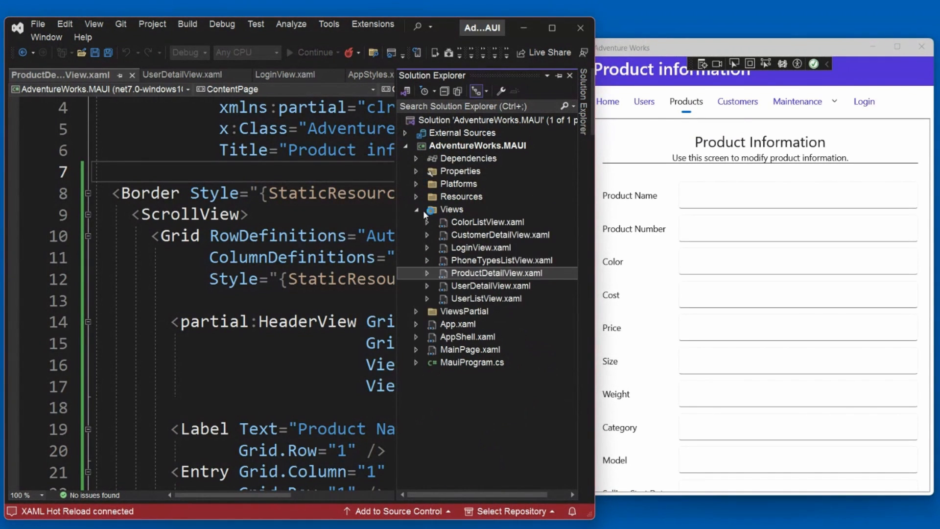
pyautogui.click(451, 209)
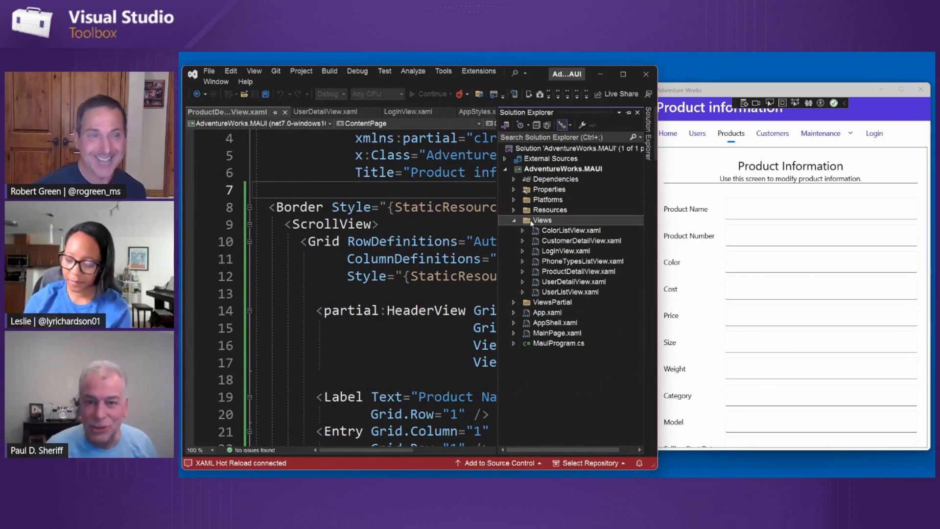
pyautogui.moveTo(574, 253)
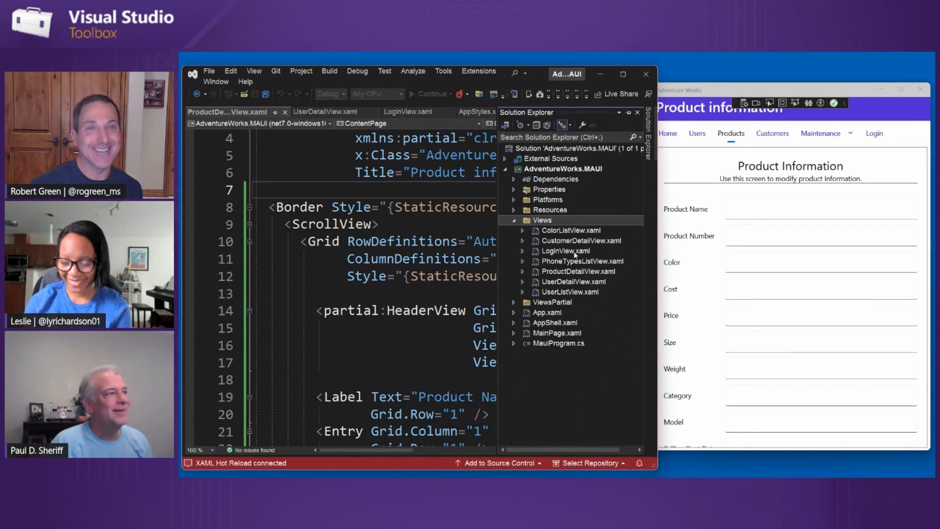
pyautogui.moveTo(529, 124)
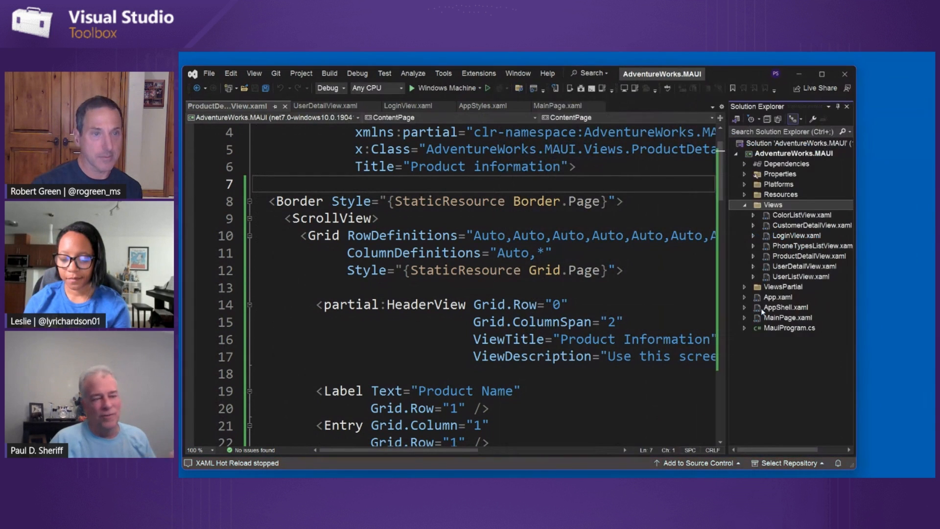
pyautogui.click(745, 204)
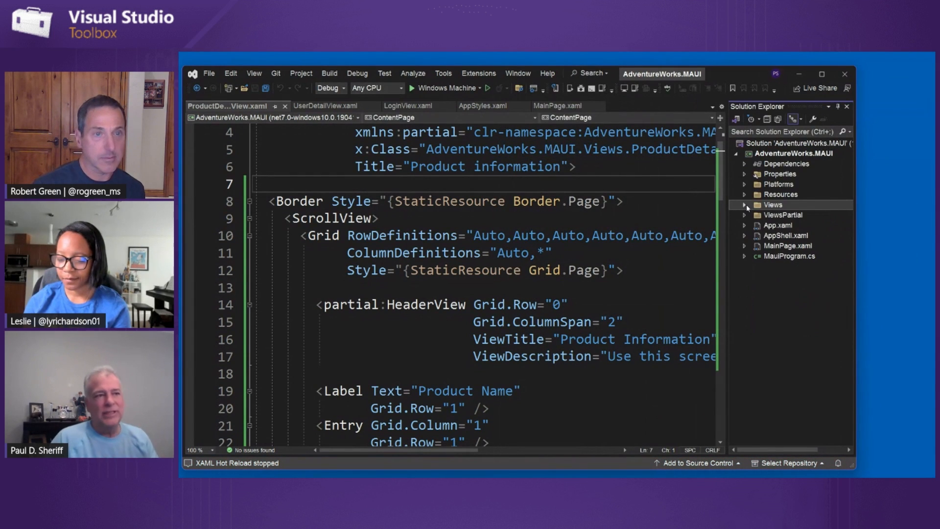
pyautogui.click(783, 214)
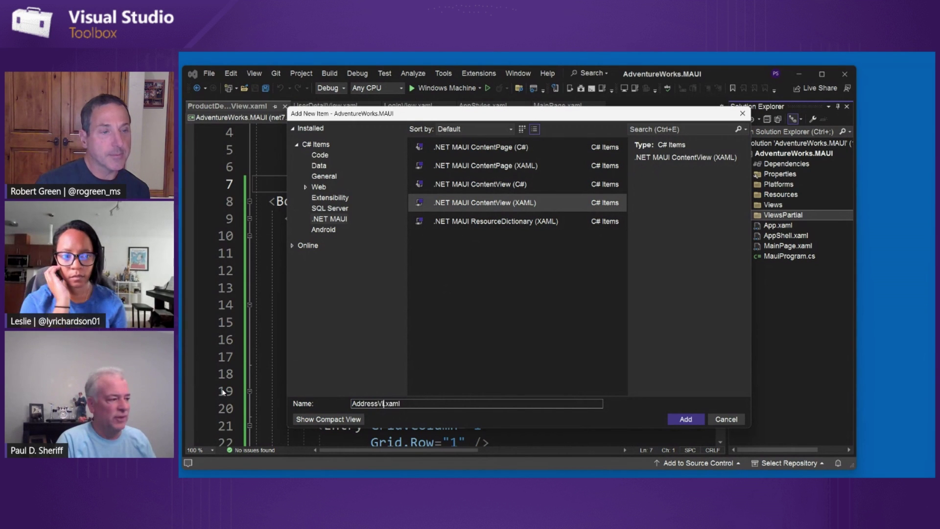
pyautogui.click(686, 420)
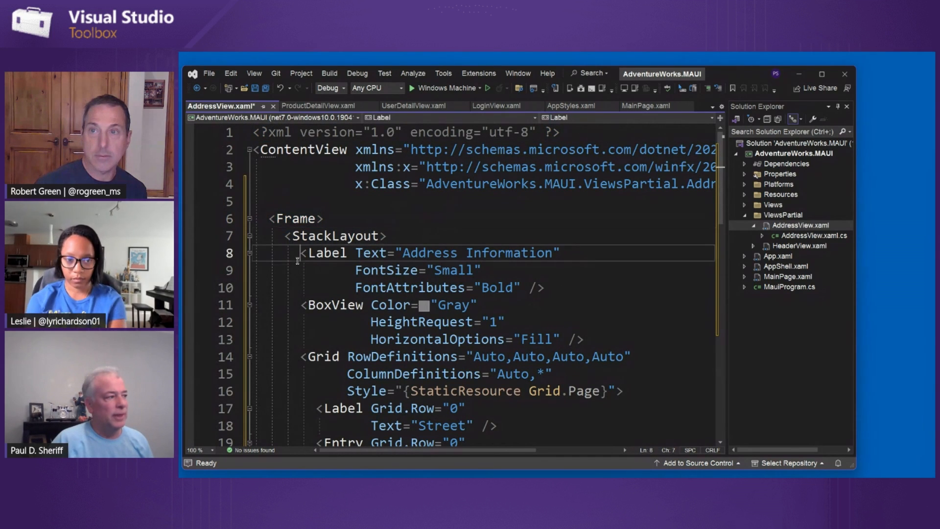
pyautogui.click(505, 321)
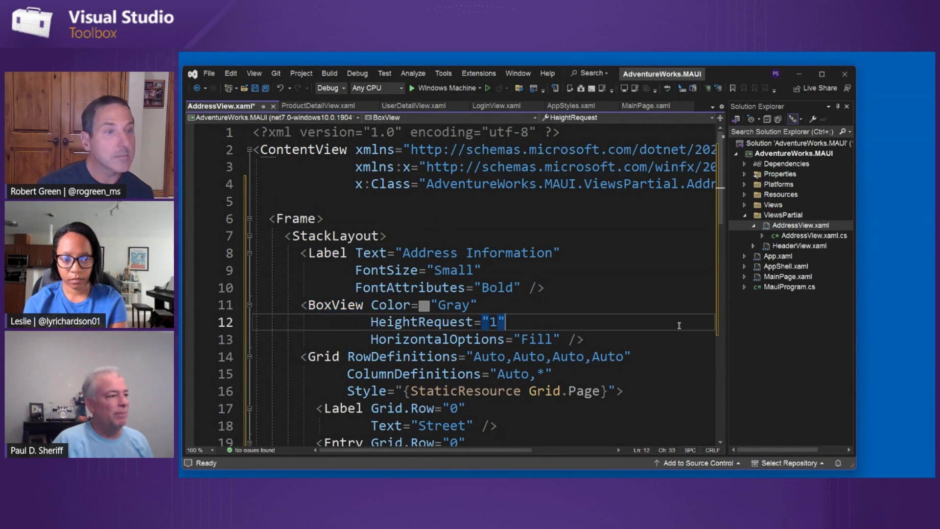
pyautogui.scroll(-3)
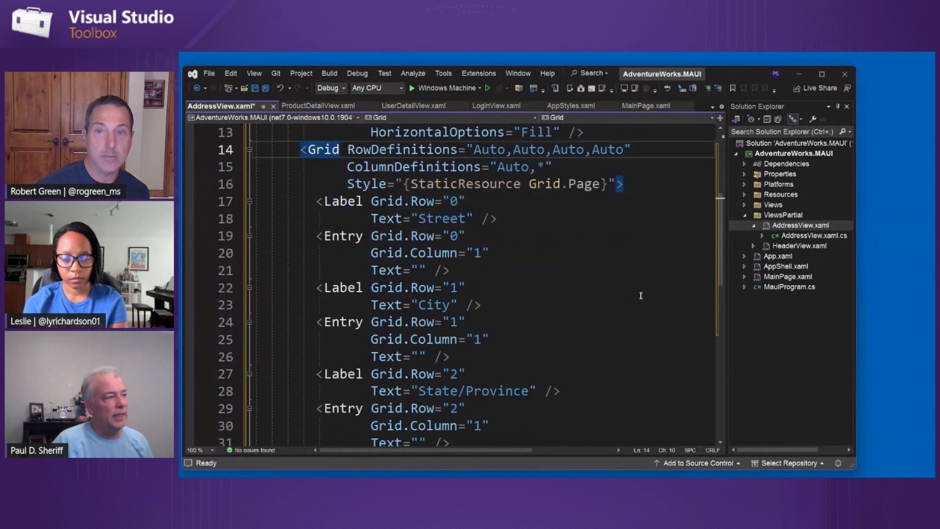
pyautogui.scroll(3)
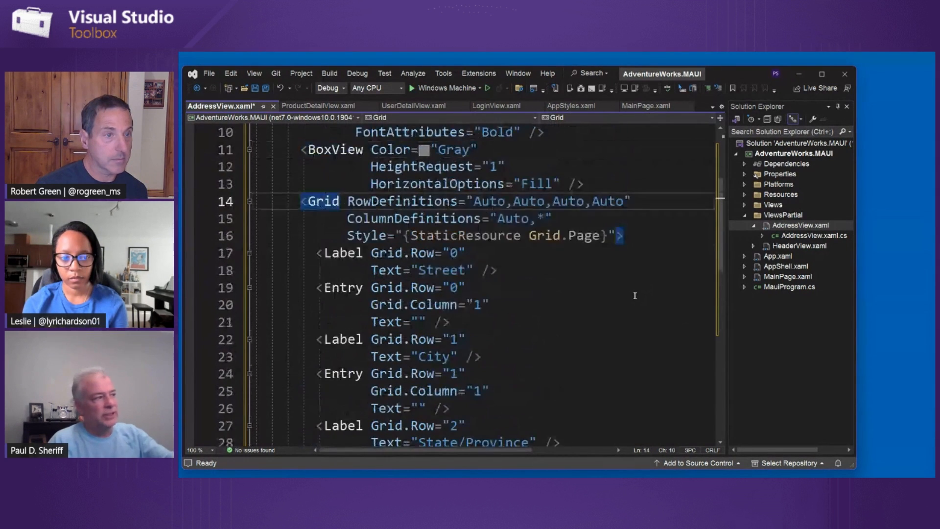
pyautogui.scroll(3)
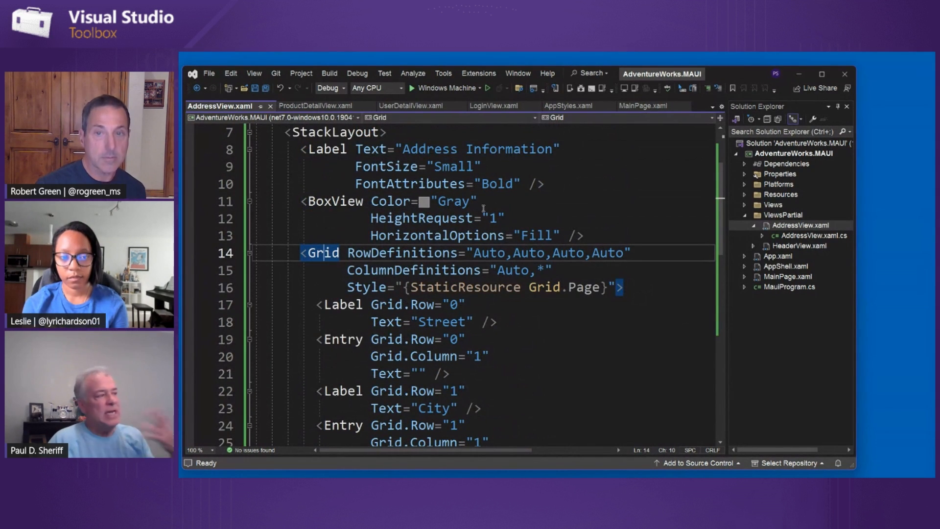
pyautogui.click(745, 214)
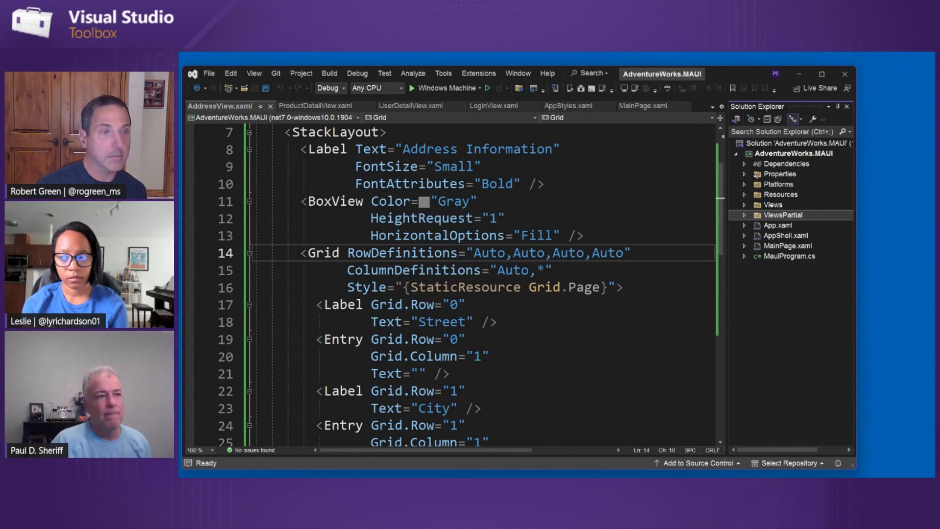
pyautogui.click(744, 204)
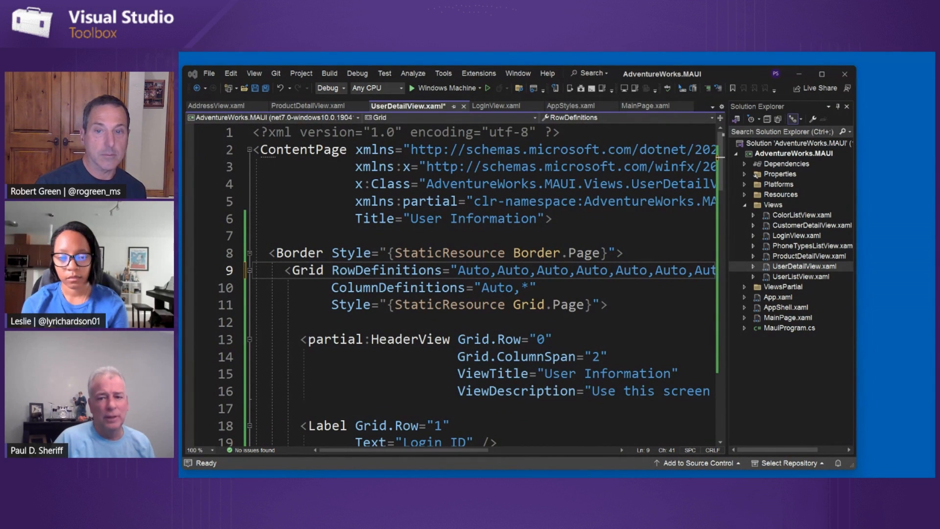
# - Scroll UserDetailView.xaml to the AddressView at Grid row 6, then back to the top
pyautogui.scroll(-3)
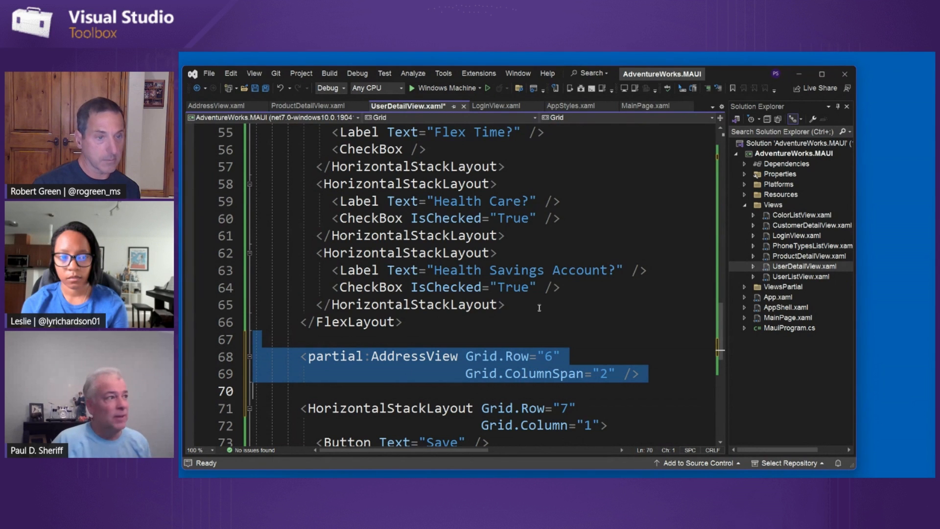
pyautogui.scroll(3)
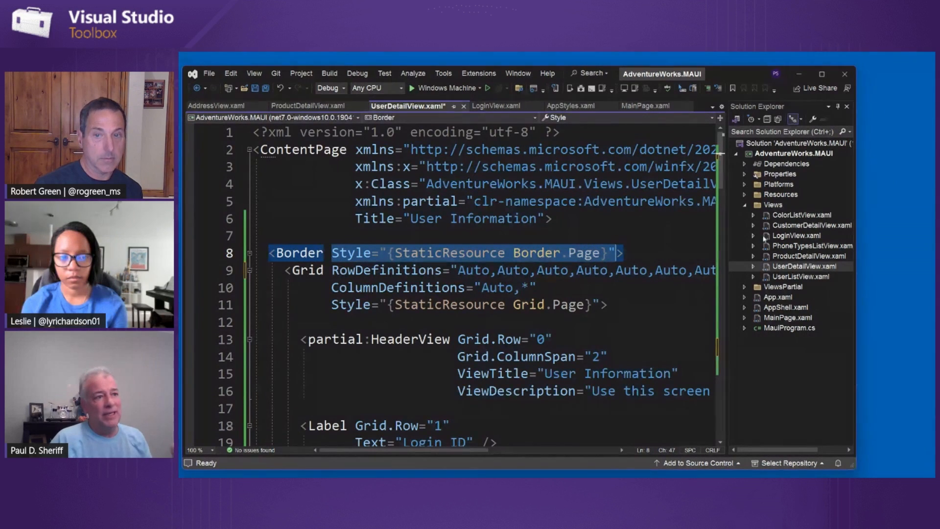
# - Review the Frame style's HasShadow, BorderColor and CornerRadius setters in Styles.xaml, then return to UserDetailView.xaml
pyautogui.click(744, 194)
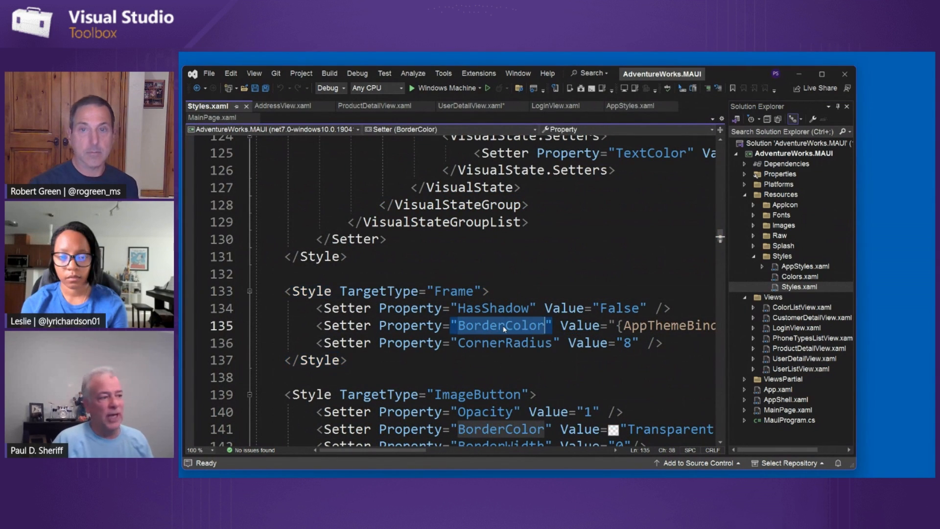
pyautogui.moveTo(500, 326)
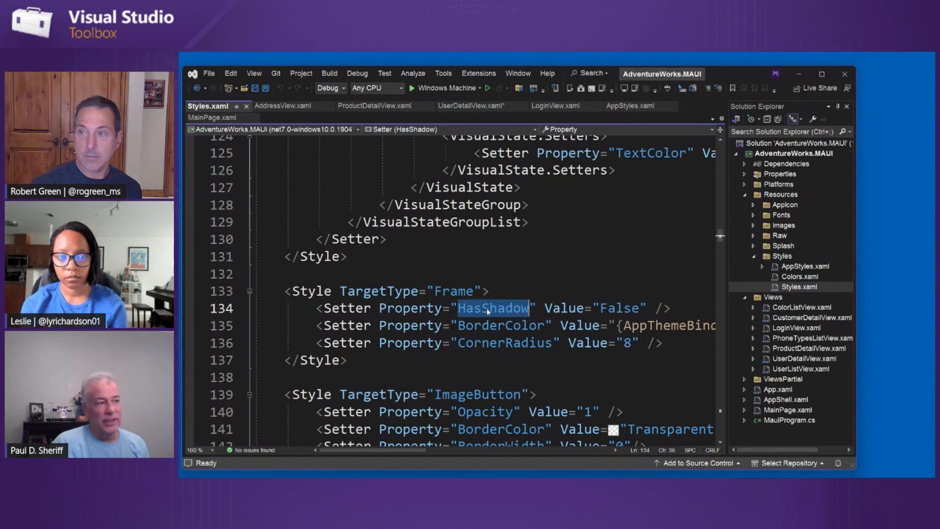
pyautogui.moveTo(491, 307)
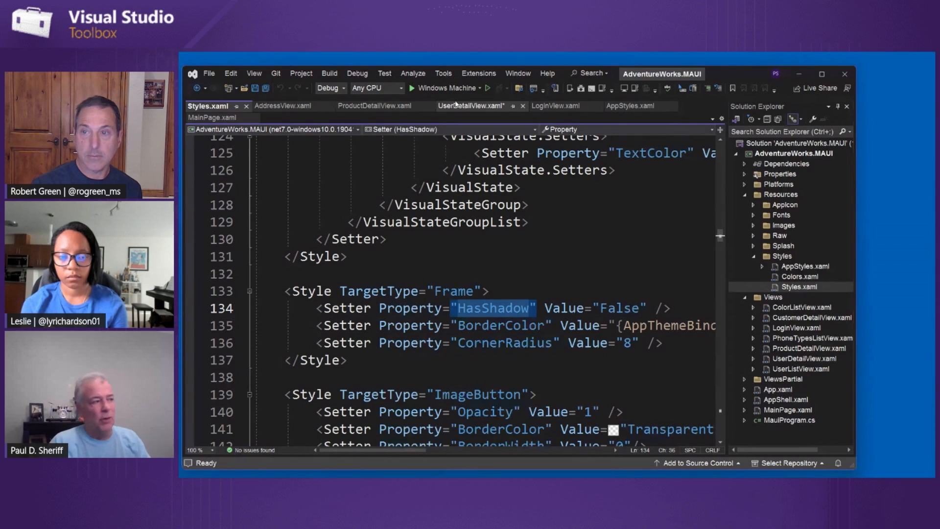
pyautogui.click(469, 106)
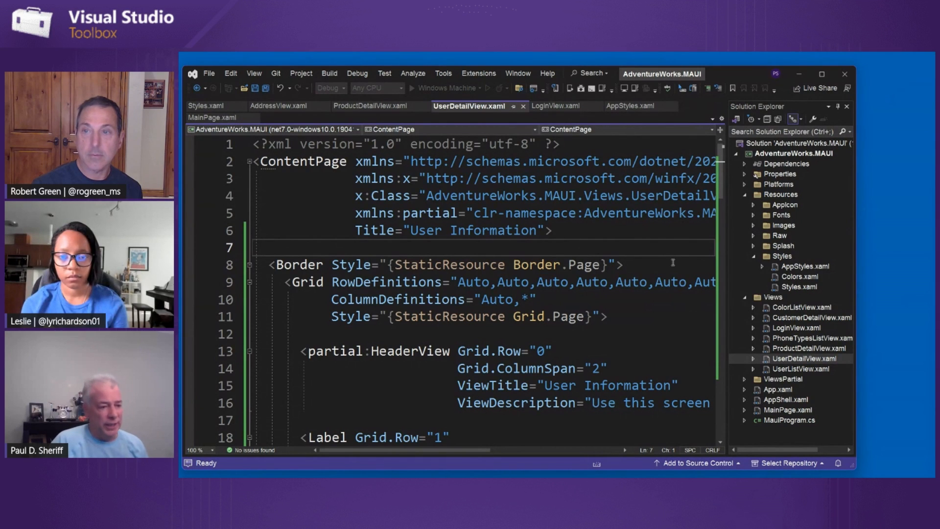
# - Run the app on Windows Machine and navigate from Users to the User Information detail page
pyautogui.click(822, 74)
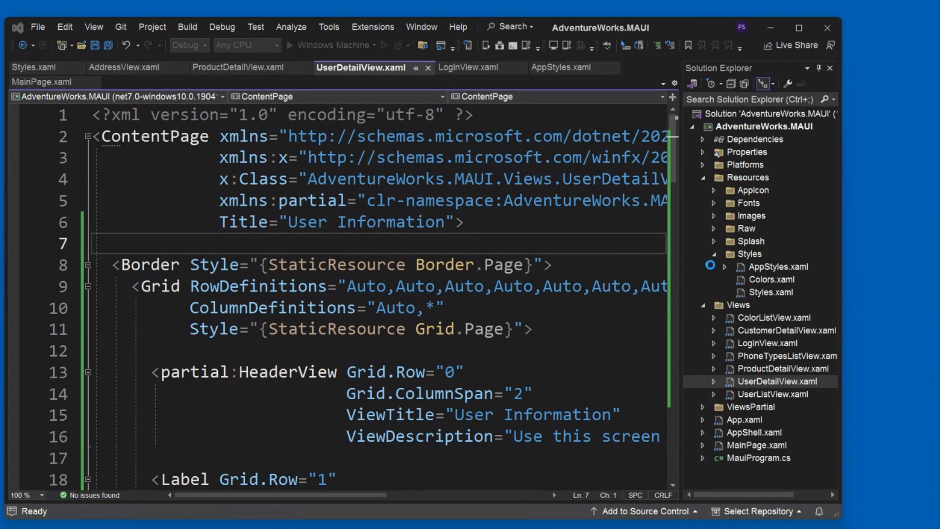
pyautogui.click(321, 45)
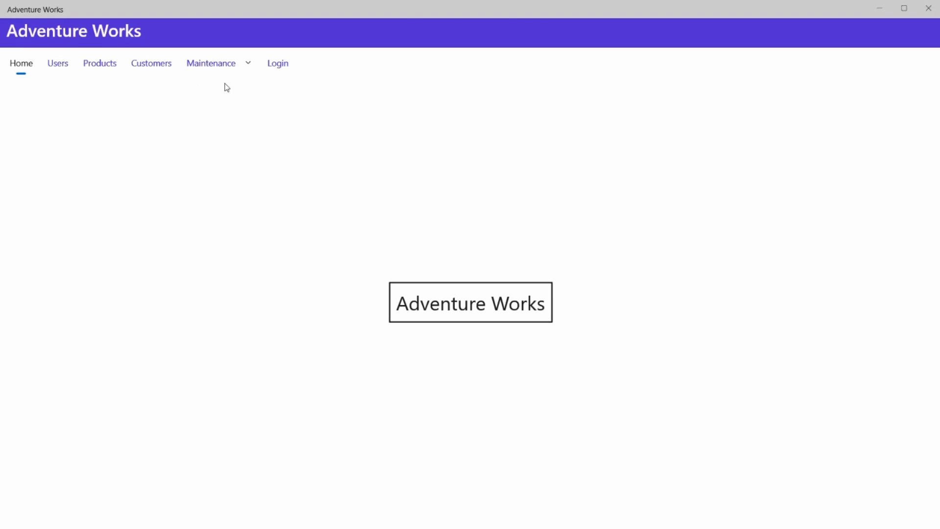
pyautogui.click(57, 63)
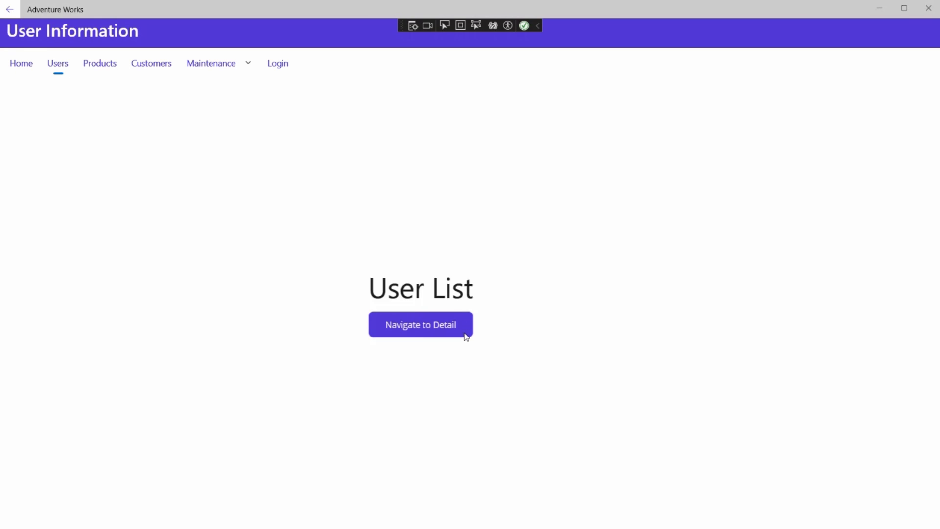
pyautogui.click(421, 324)
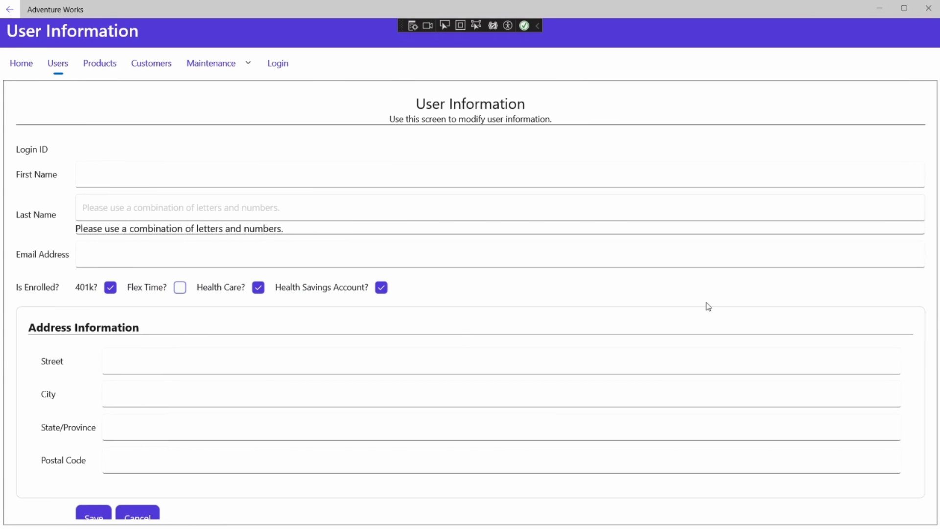
pyautogui.moveTo(62, 332)
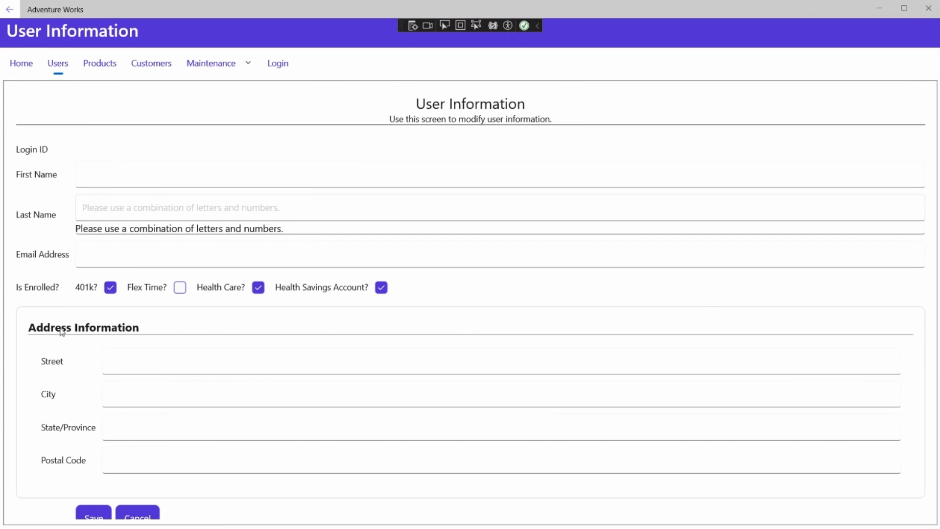
pyautogui.moveTo(68, 339)
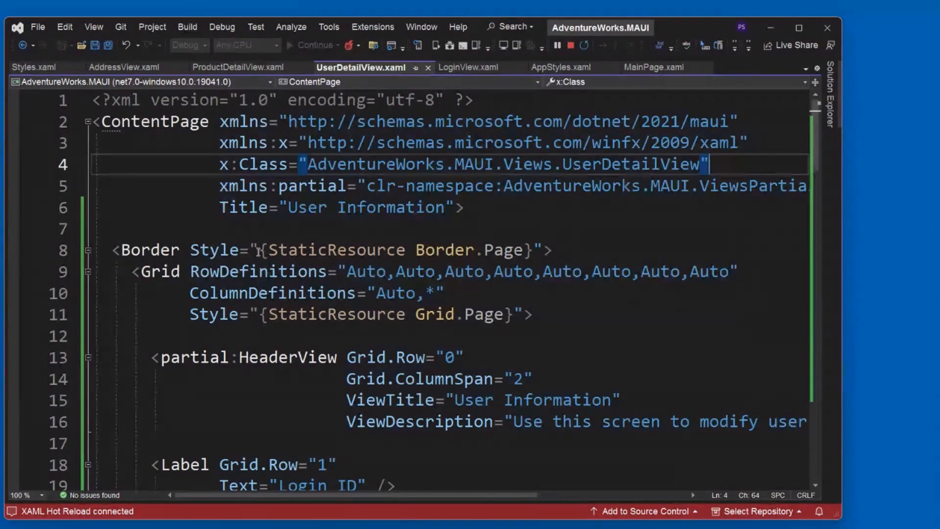
# - Start wrapping the Border's Grid in a ScrollView element
pyautogui.write('</ScrollView>')
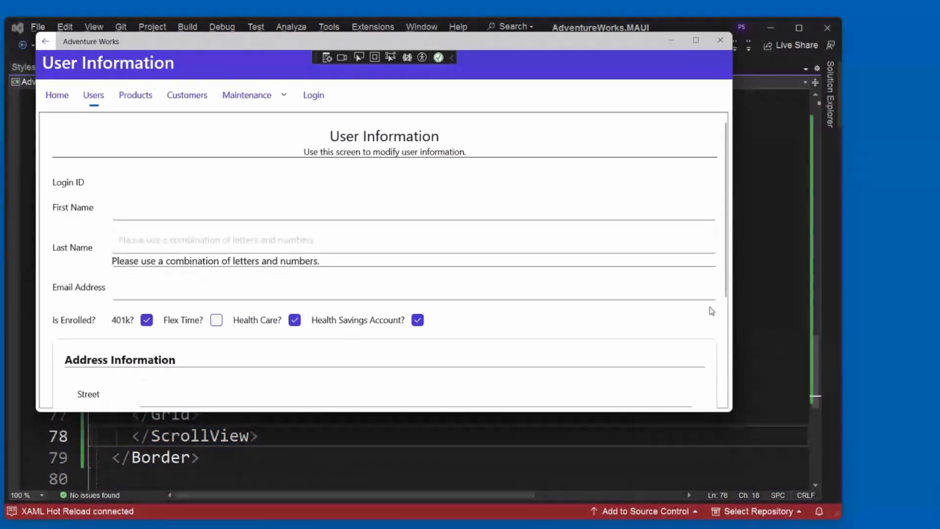
pyautogui.scroll(-3)
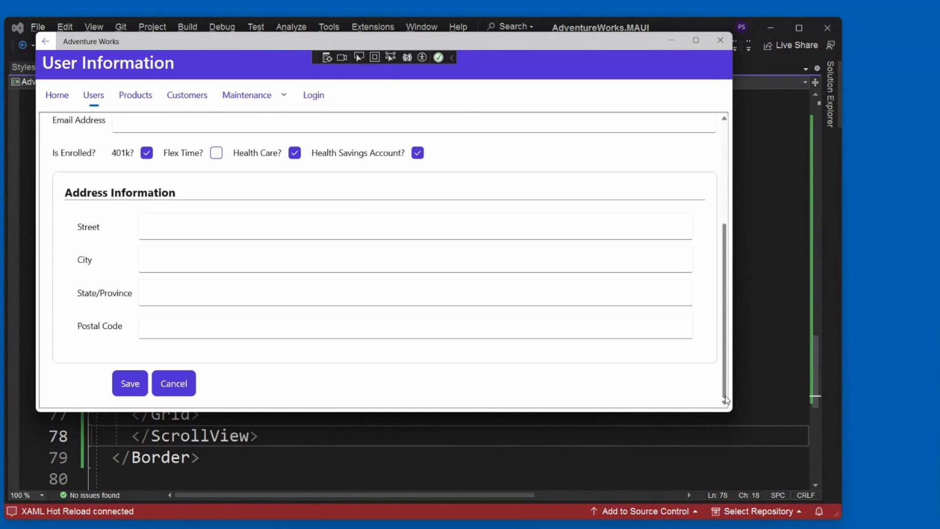
pyautogui.scroll(3)
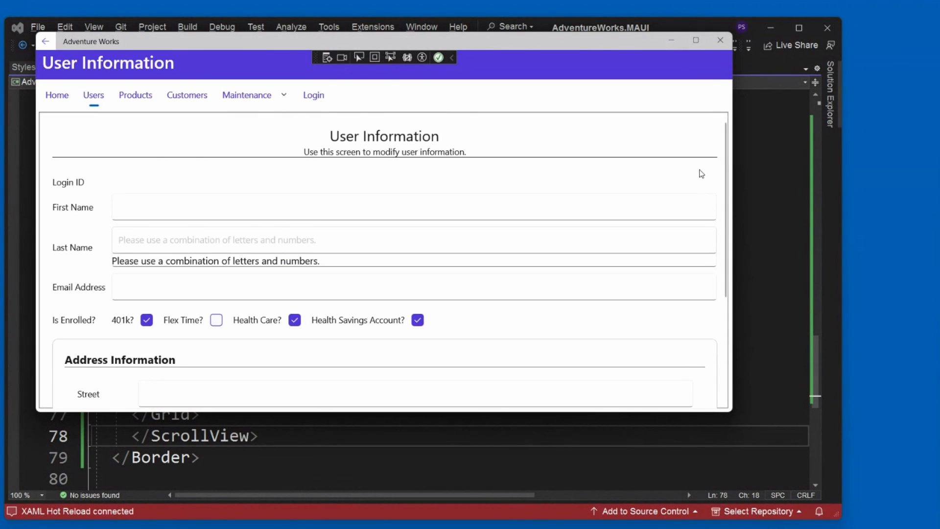
pyautogui.scroll(-3)
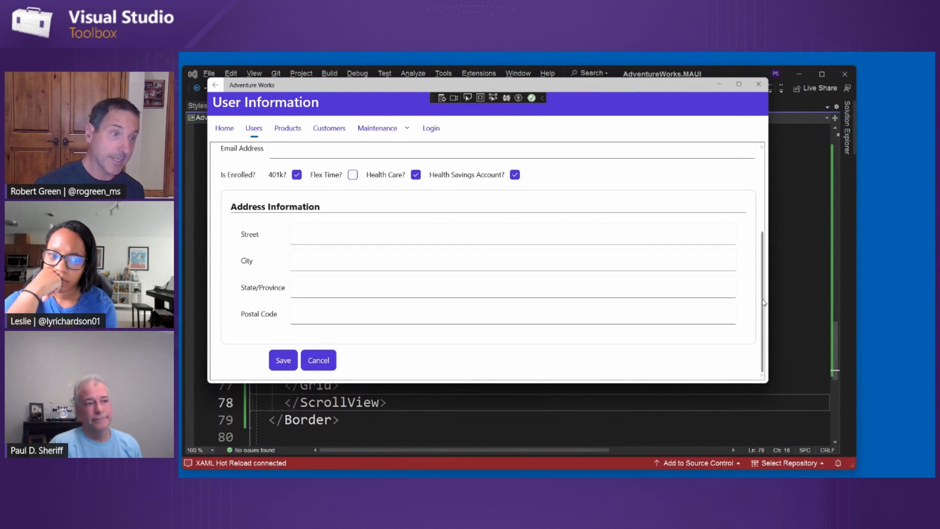
# - Scroll the running User Information form to reach the address section and Save/Cancel
pyautogui.scroll(3)
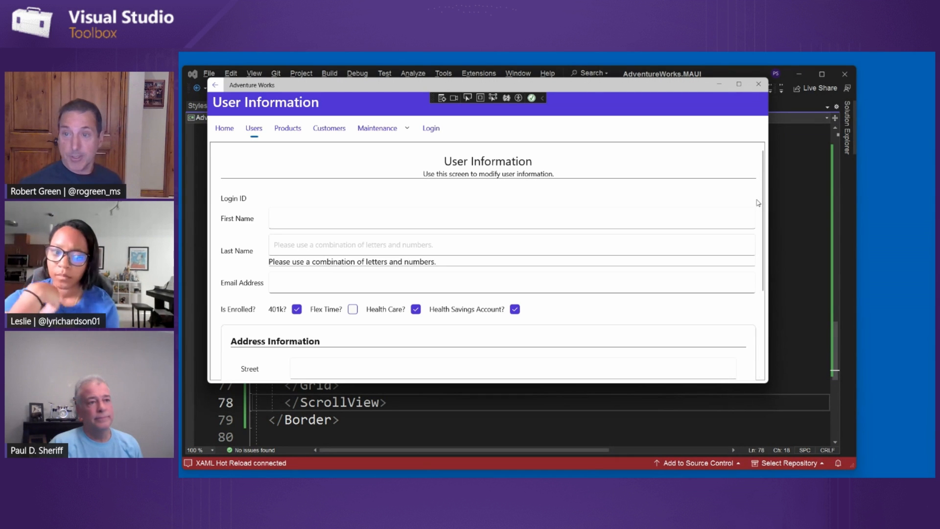
pyautogui.scroll(-3)
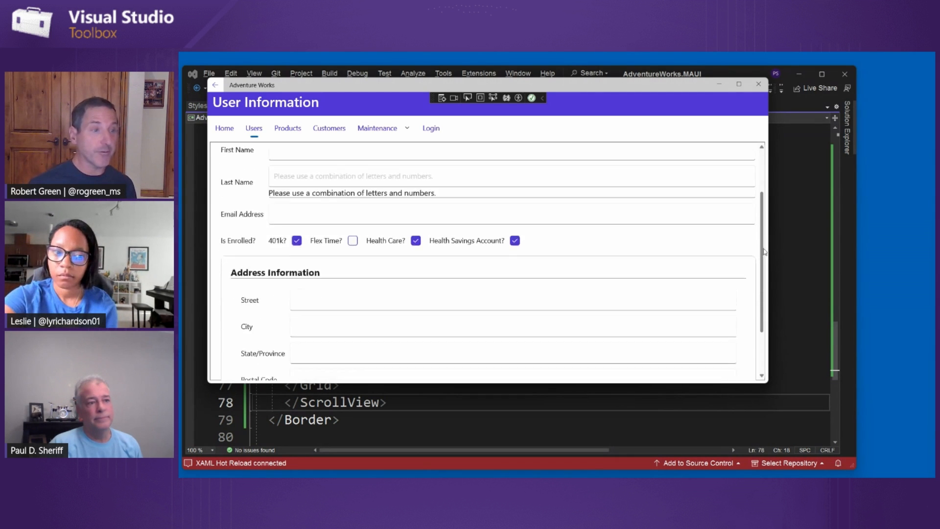
pyautogui.scroll(-3)
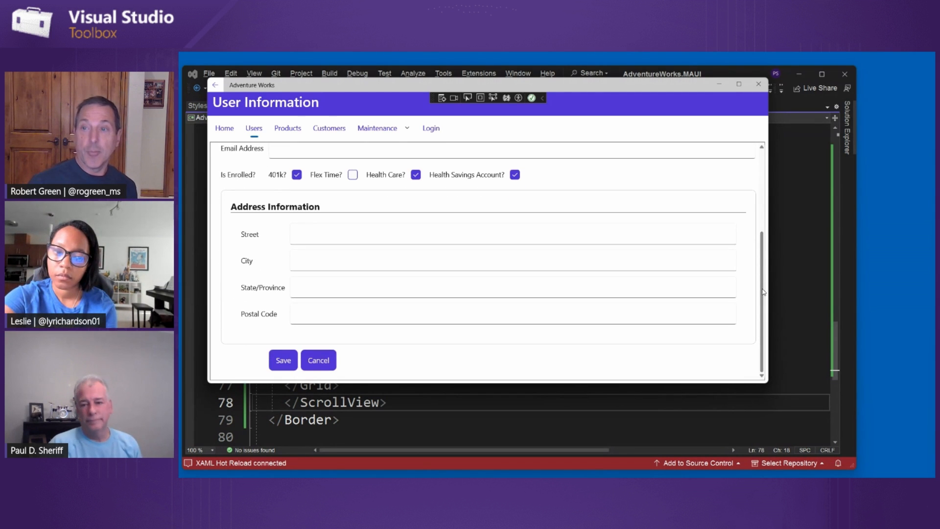
pyautogui.moveTo(764, 246)
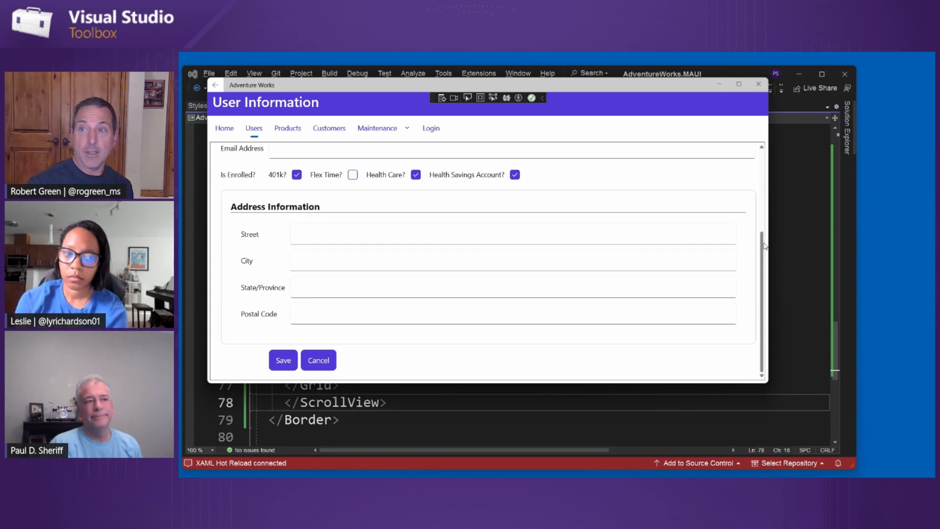
pyautogui.scroll(3)
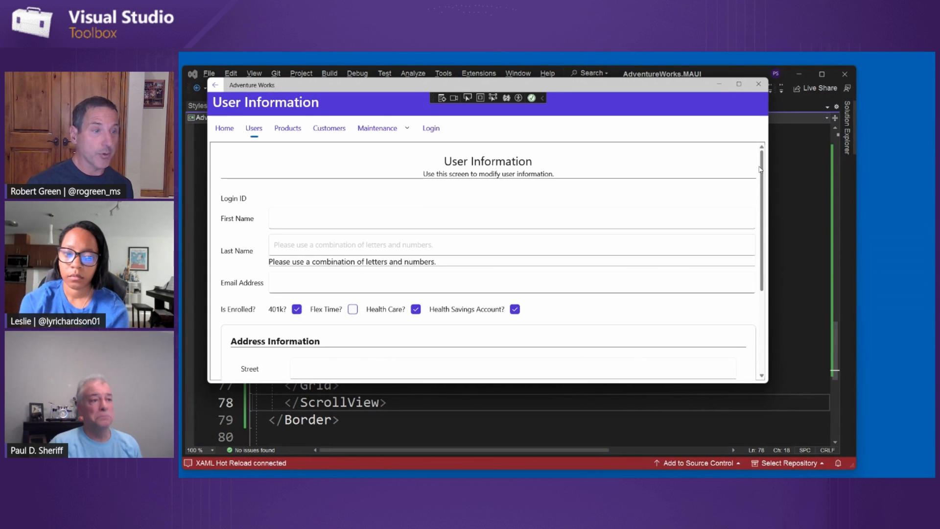
pyautogui.scroll(-3)
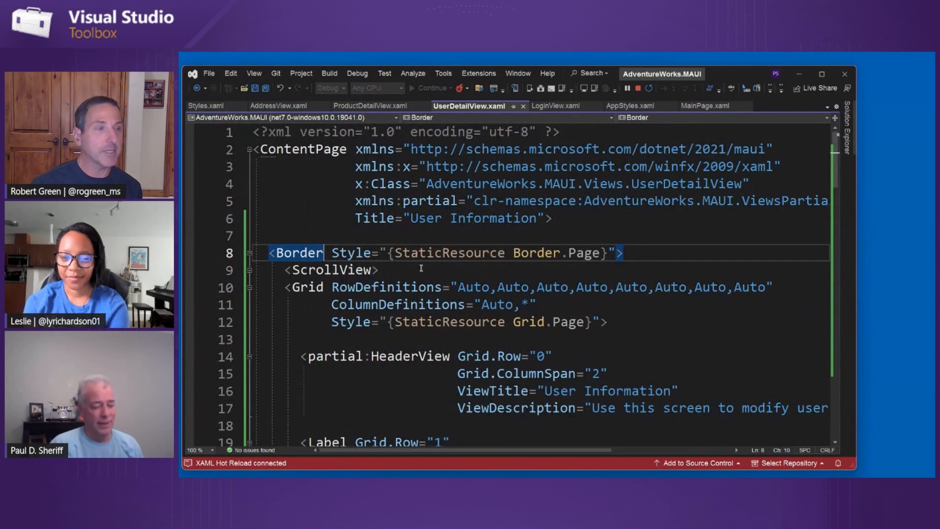
# - Type CornerRadius on the Border, then 'Sha' to find the Shadow property
pyautogui.write('Cor')
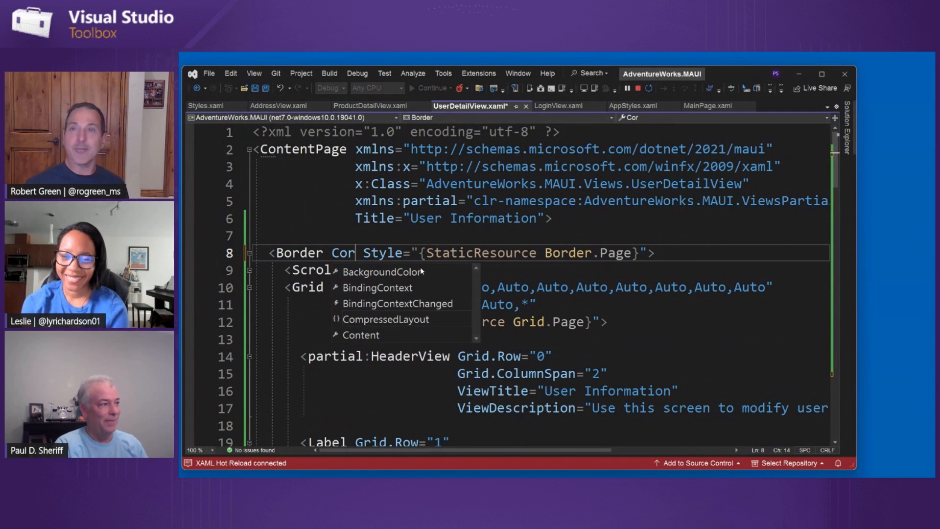
pyautogui.write('ner')
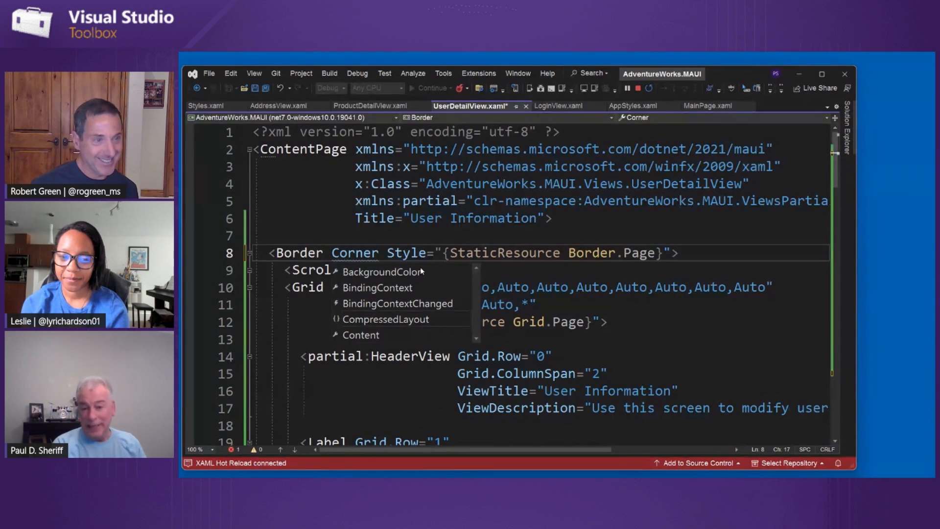
pyautogui.write('Sha')
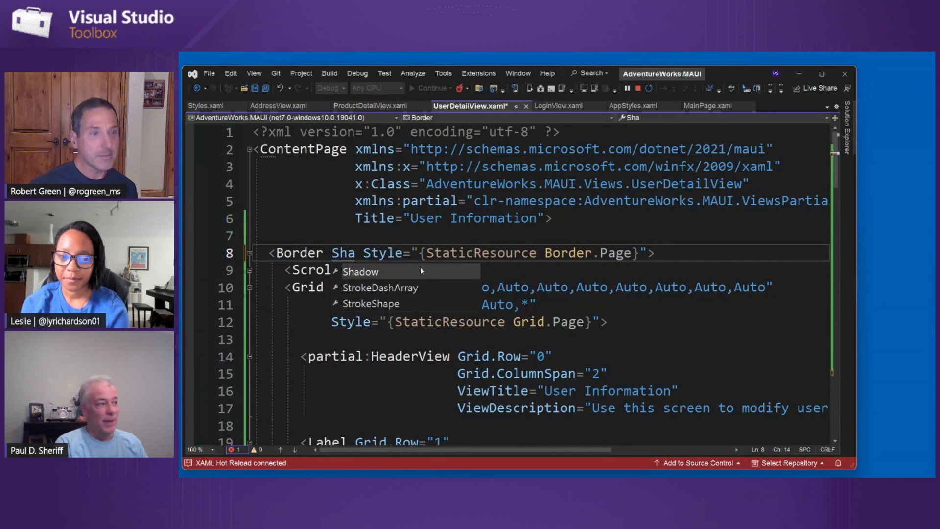